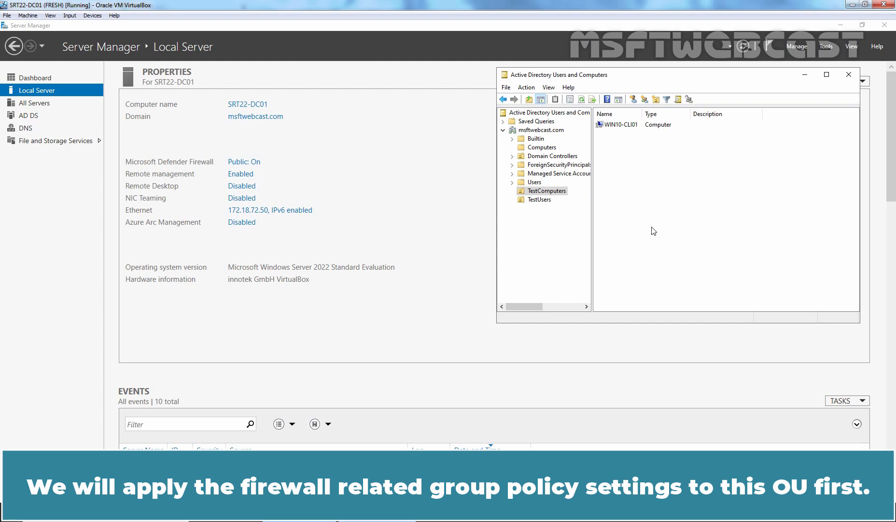
# From a cmd prompt, ping the client machine at 172.18.72.61
pyautogui.write('cmd')
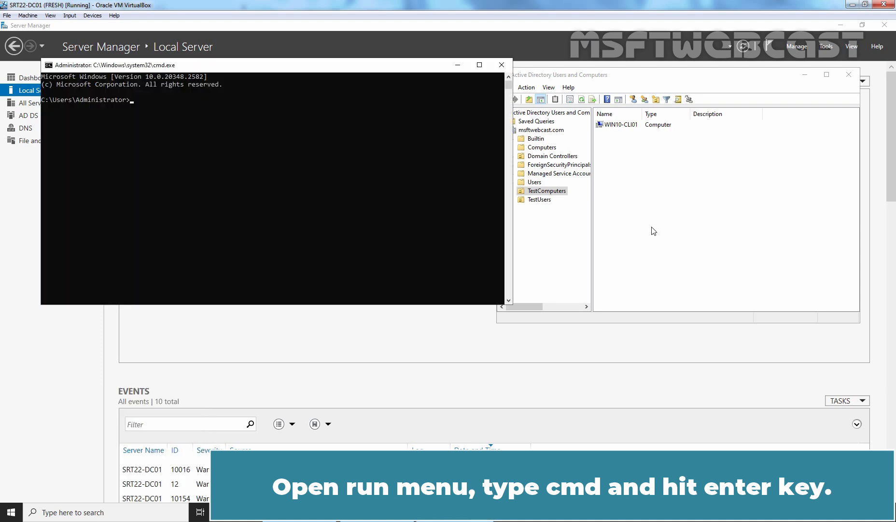
pyautogui.write('ping 1')
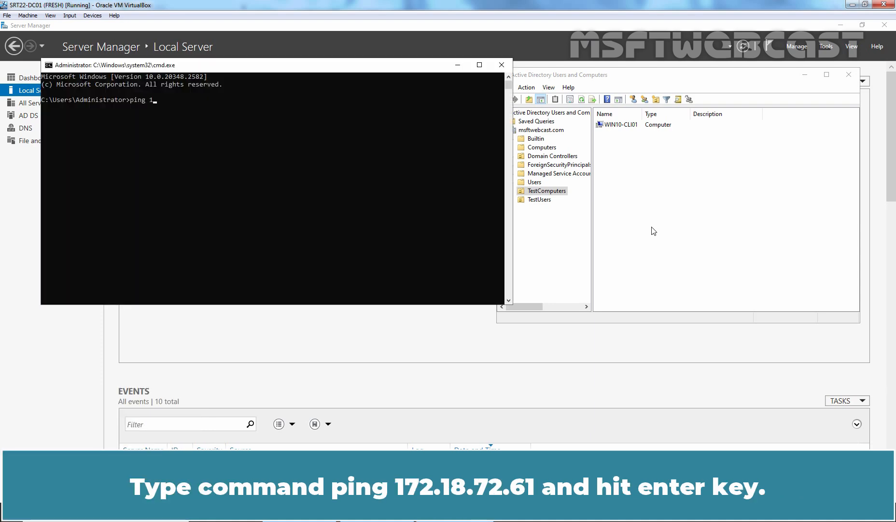
pyautogui.write('72.18.7')
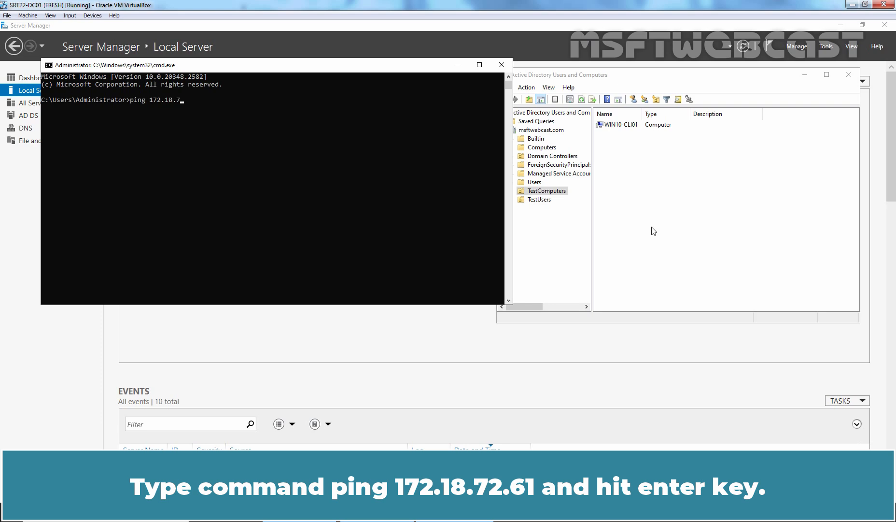
pyautogui.write('2.61')
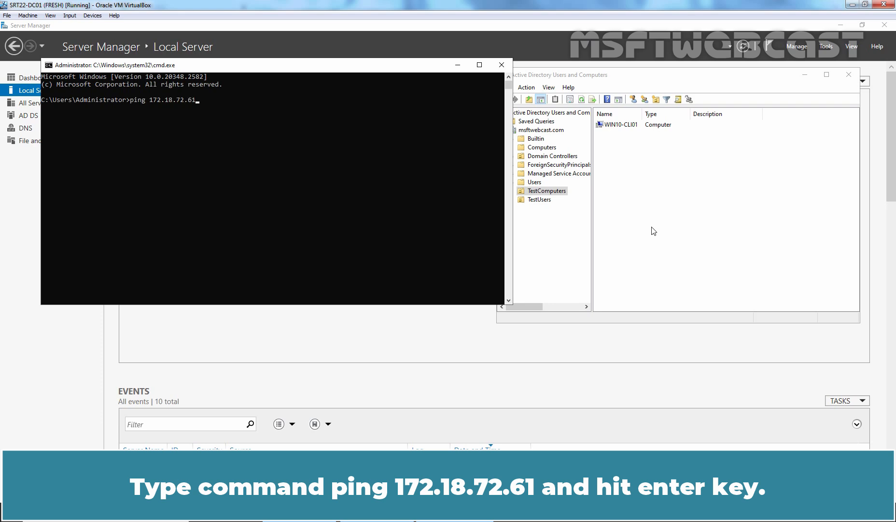
pyautogui.press('Return')
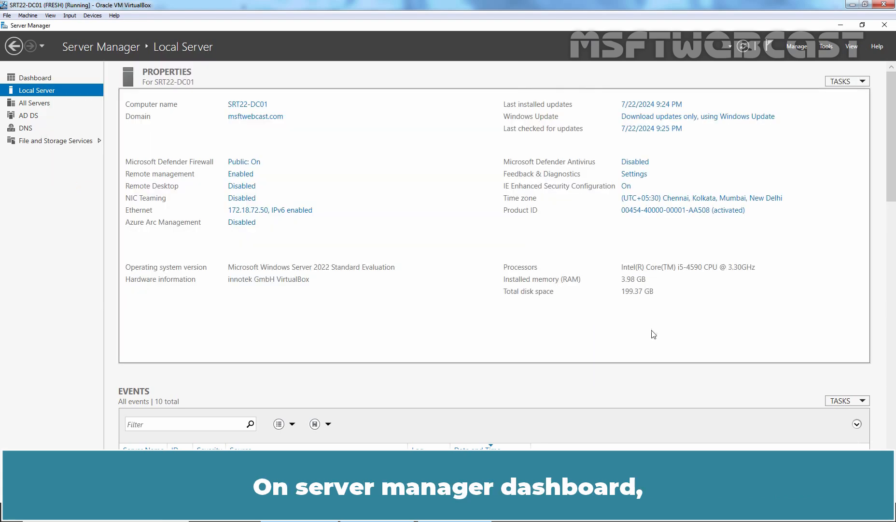
# Create a new GPO named 'C_Windows Firewall Test Policy' under Group Policy Objects
pyautogui.click(826, 47)
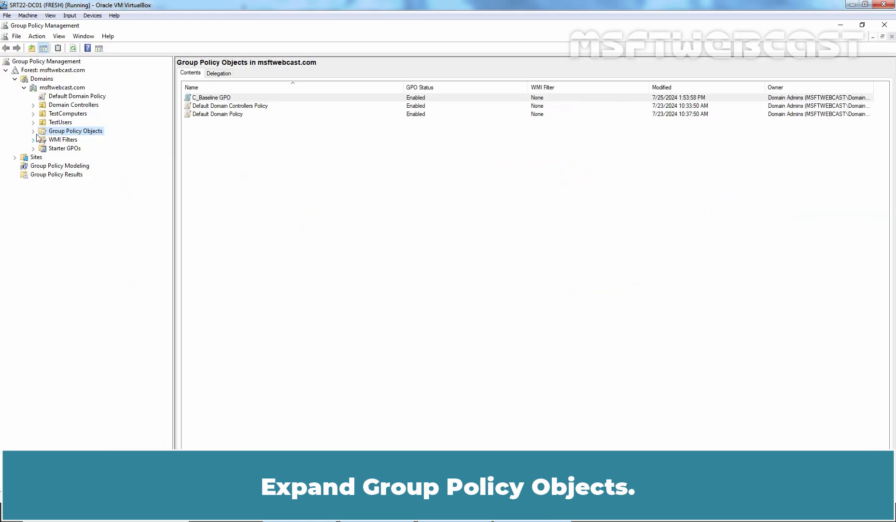
pyautogui.click(34, 131)
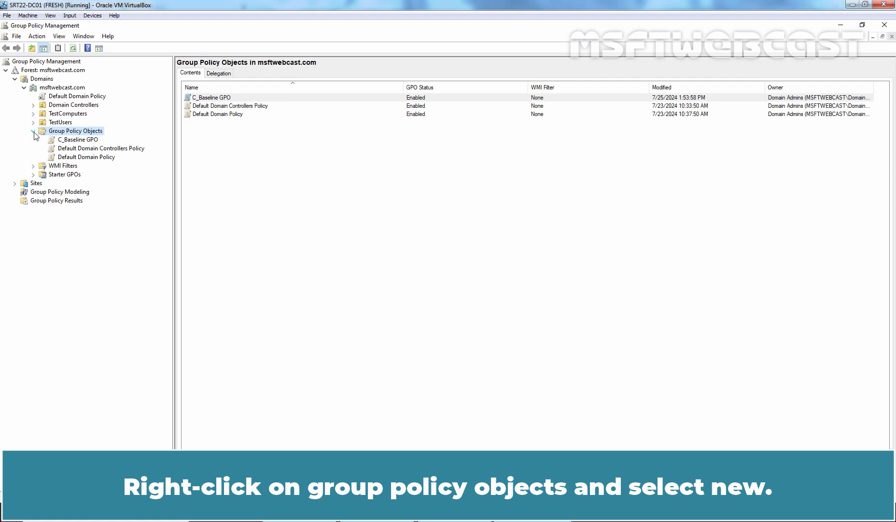
pyautogui.moveTo(84, 137)
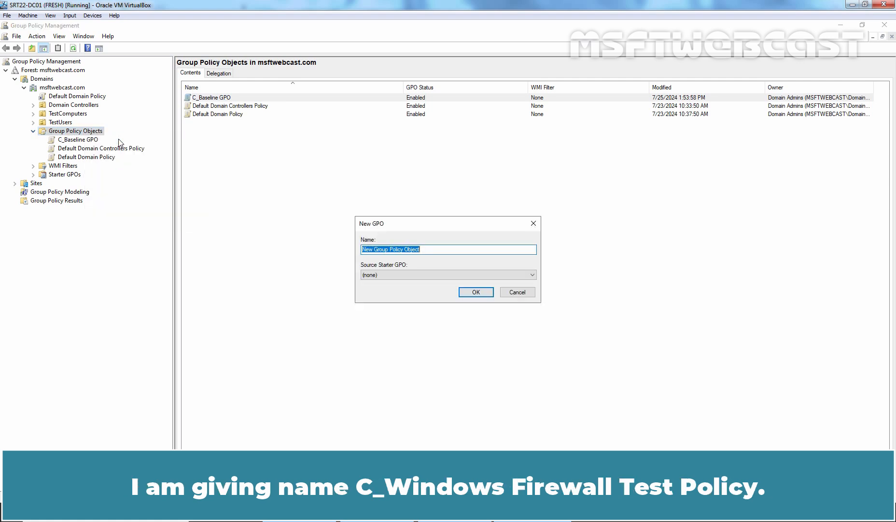
pyautogui.write('C_Windows F')
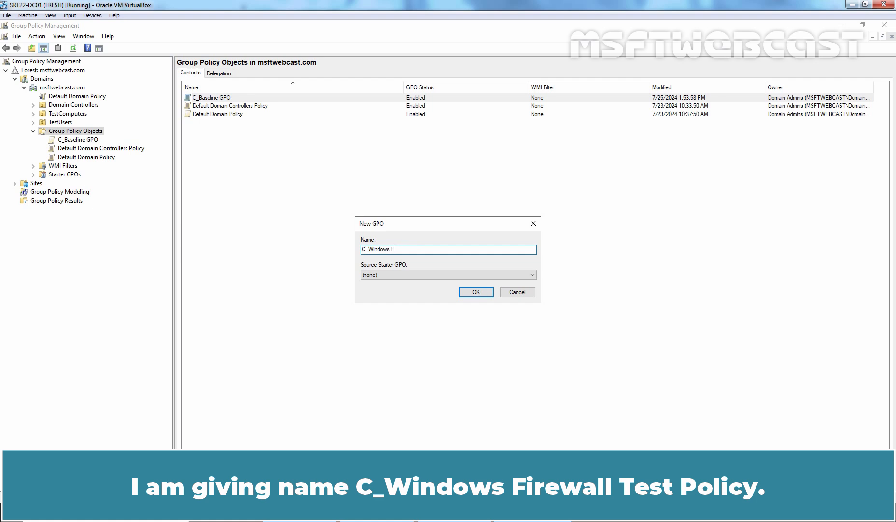
pyautogui.write('rewall Test Poli')
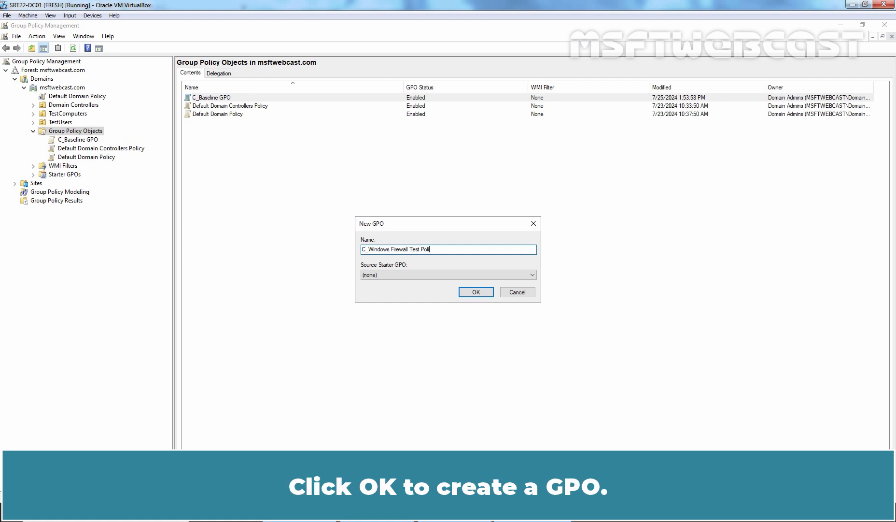
pyautogui.click(475, 292)
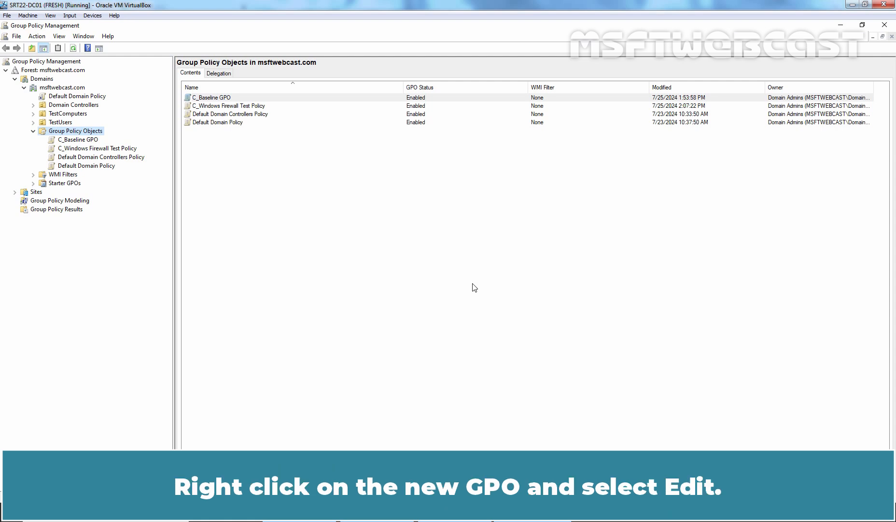
# Edit C_Windows Firewall Test Policy in a maximized editor with a wider settings tree
pyautogui.rightClick(96, 148)
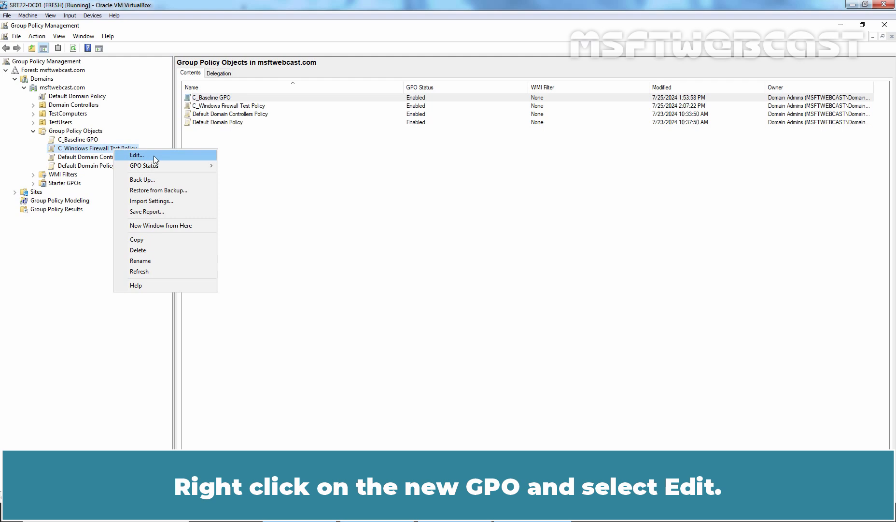
pyautogui.click(136, 155)
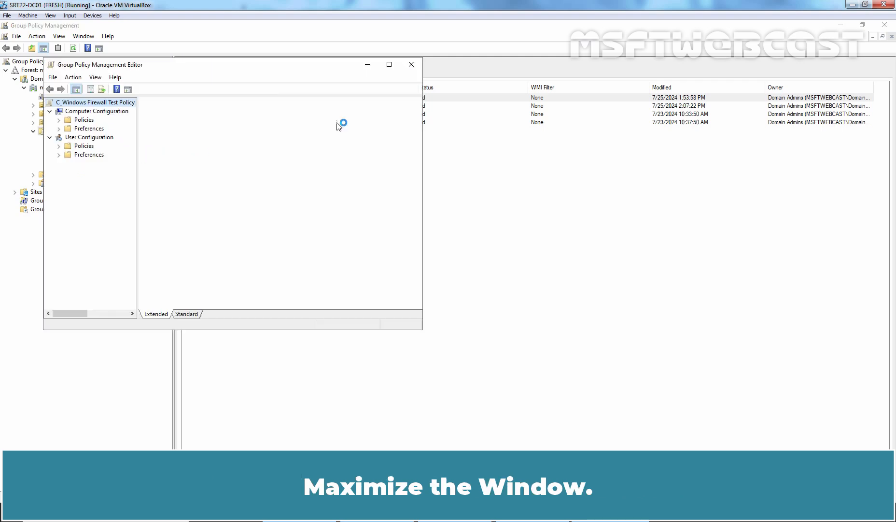
pyautogui.click(388, 64)
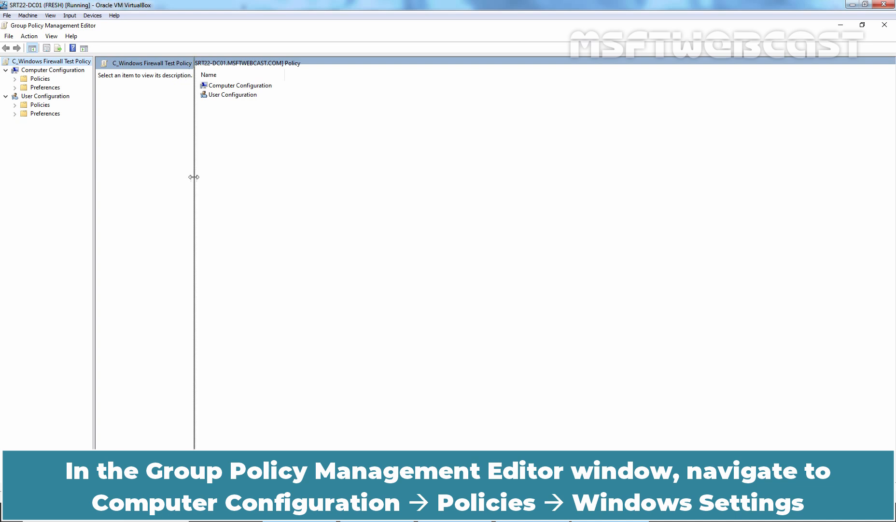
pyautogui.moveTo(193, 177); pyautogui.dragTo(193, 177)
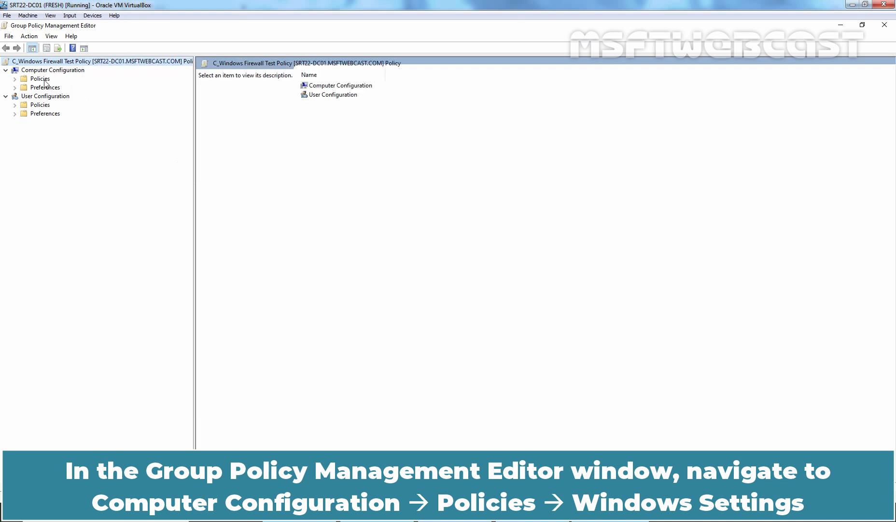
# Expand Computer Configuration down to Windows Defender Firewall with Advanced Security and its rule groups
pyautogui.click(14, 79)
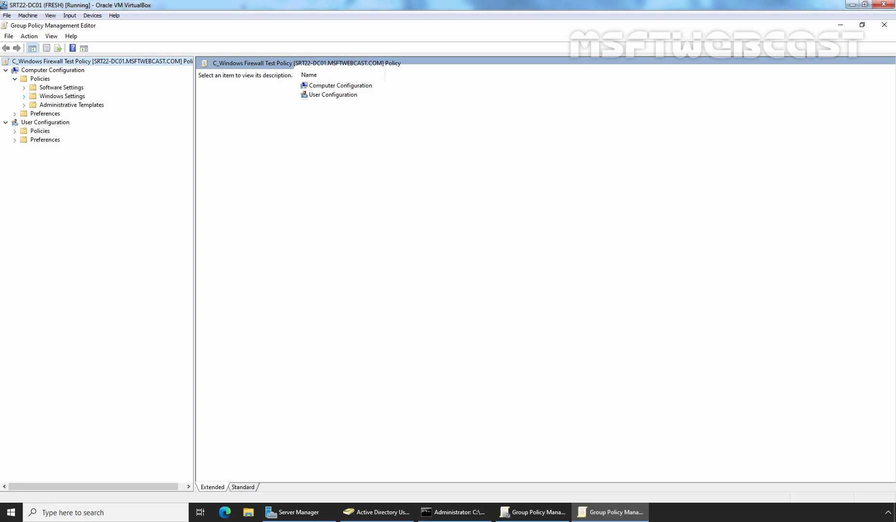
pyautogui.click(33, 96)
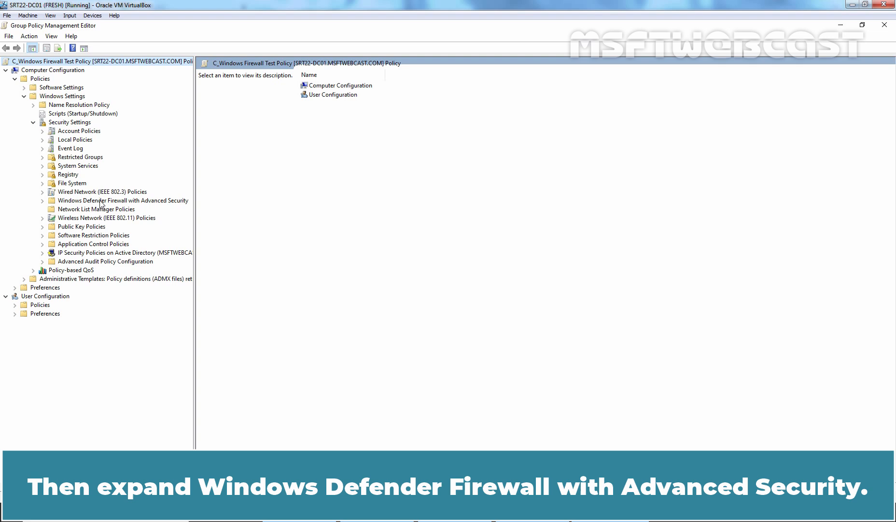
pyautogui.moveTo(46, 204)
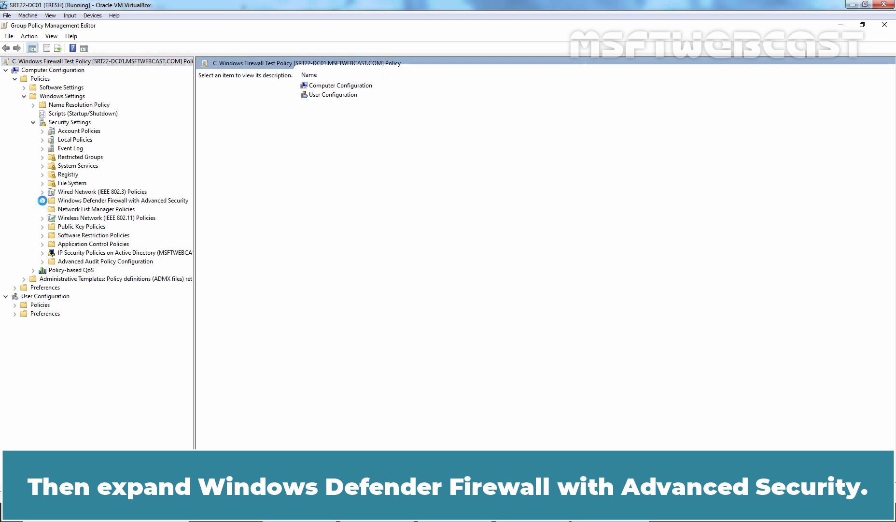
pyautogui.click(43, 201)
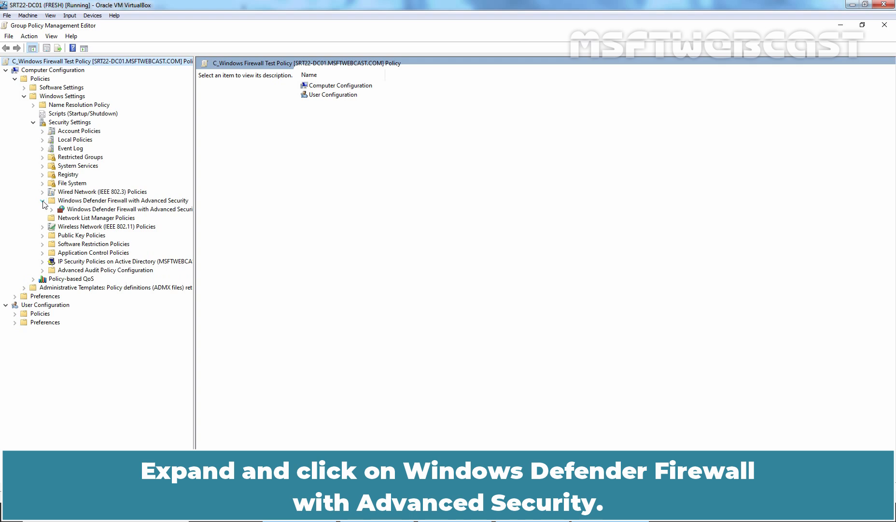
pyautogui.click(43, 201)
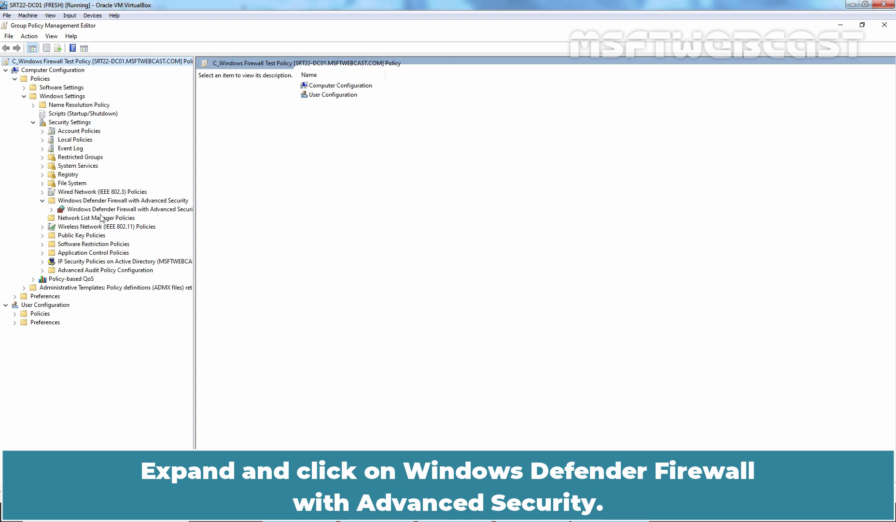
pyautogui.click(52, 209)
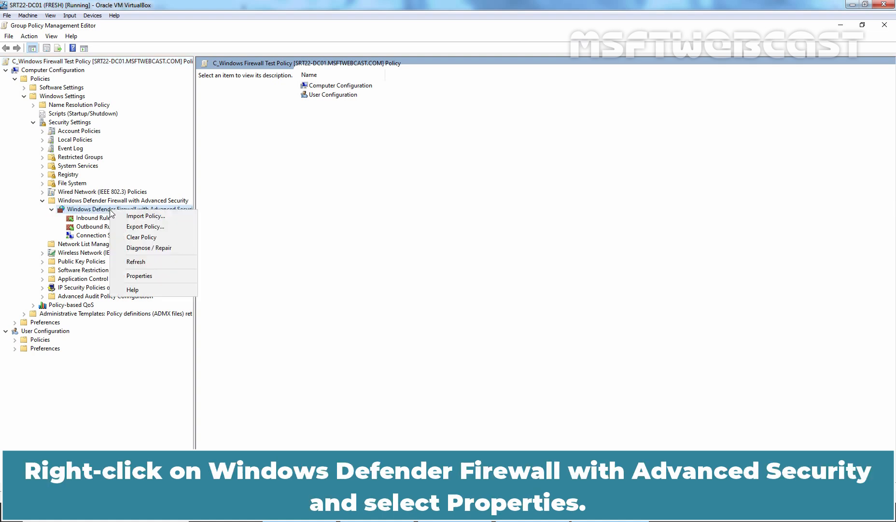
# In the firewall properties, set the Domain Profile firewall state to On, reviewing connection options
pyautogui.click(138, 275)
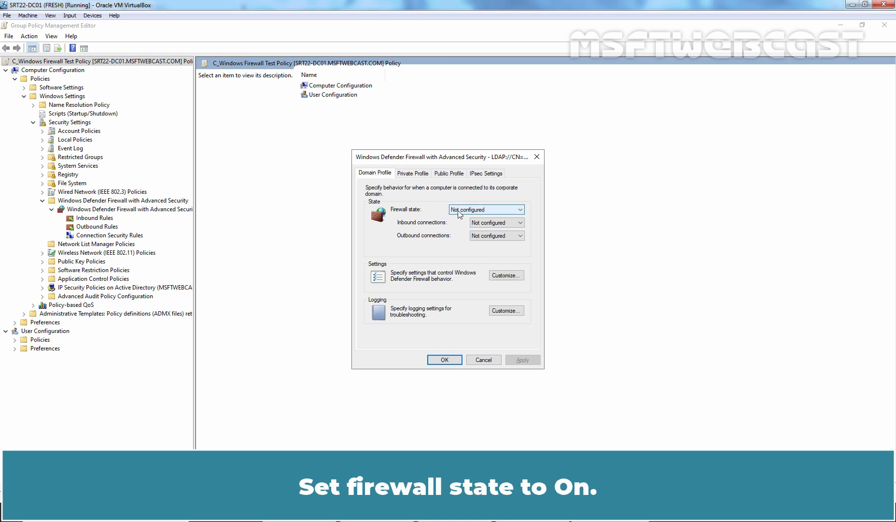
pyautogui.click(485, 210)
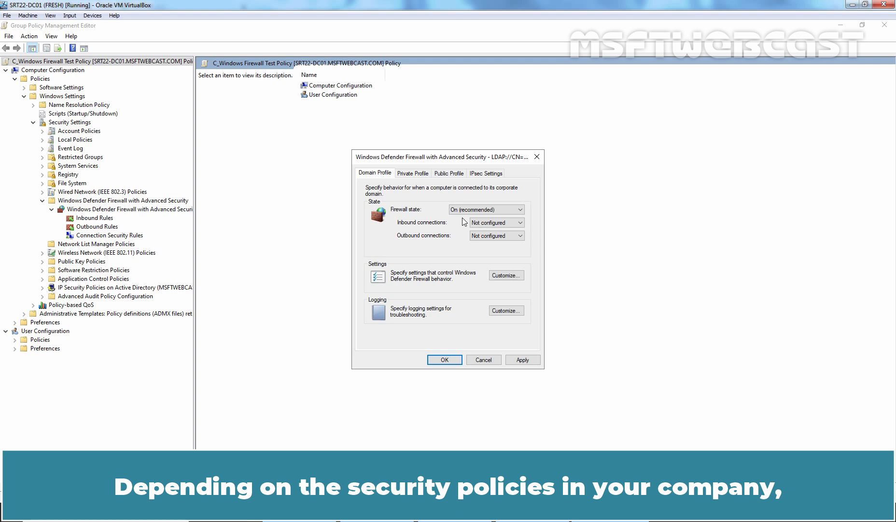
pyautogui.click(518, 222)
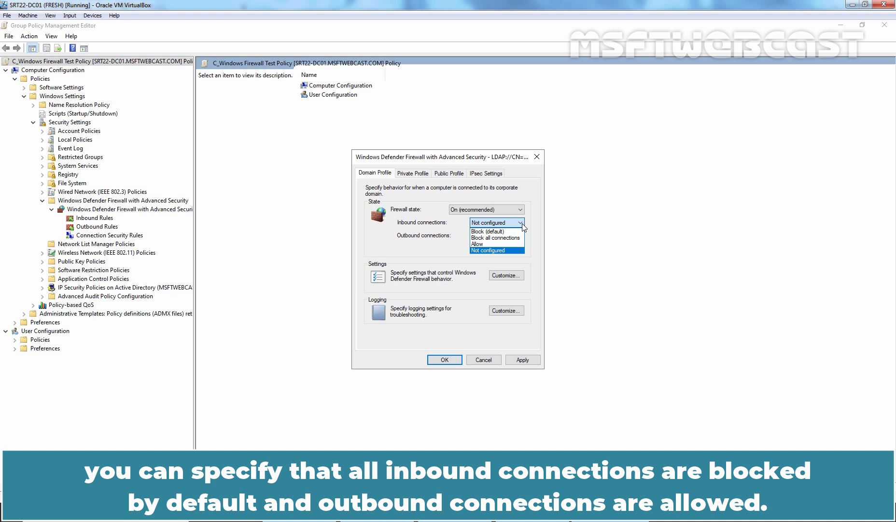
pyautogui.click(517, 235)
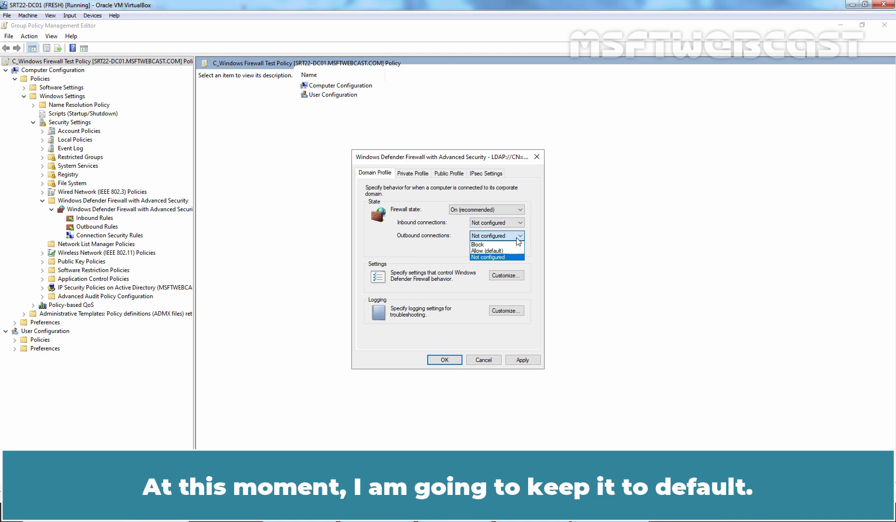
# Set the firewall state to On for the Private and Public profiles, returning to Domain Profile
pyautogui.click(412, 173)
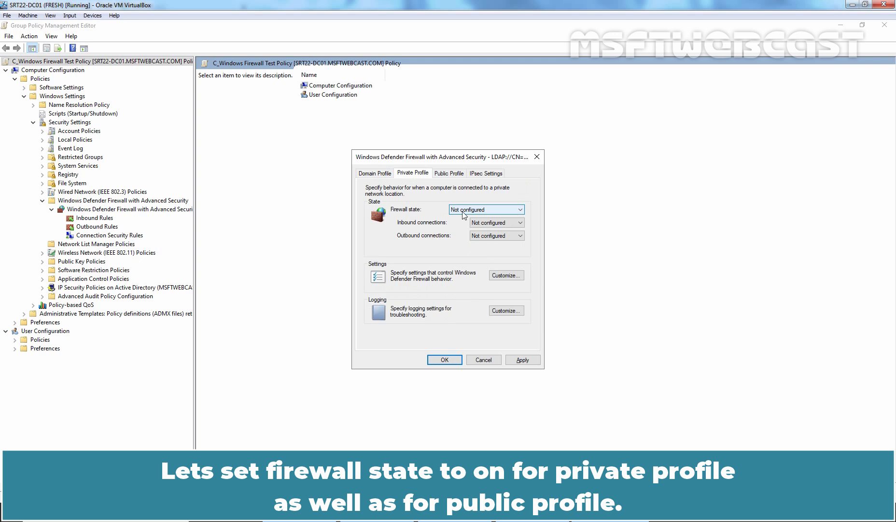
pyautogui.click(485, 210)
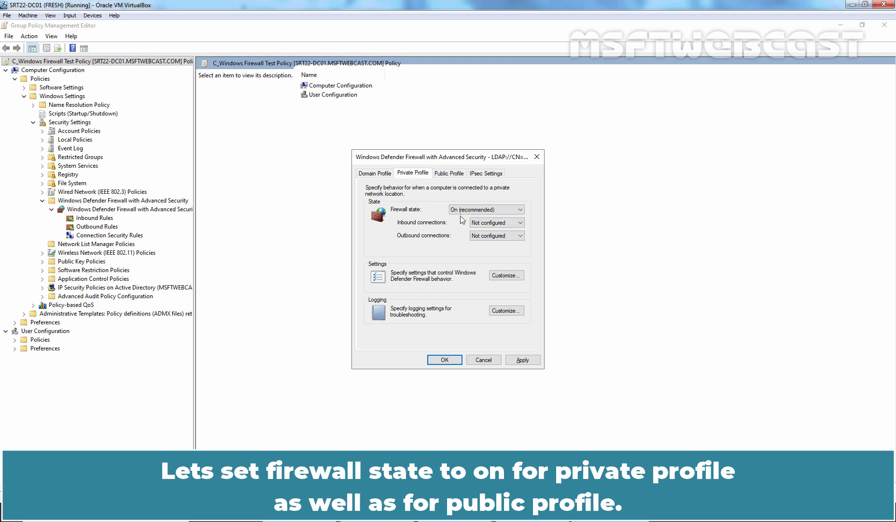
pyautogui.click(449, 173)
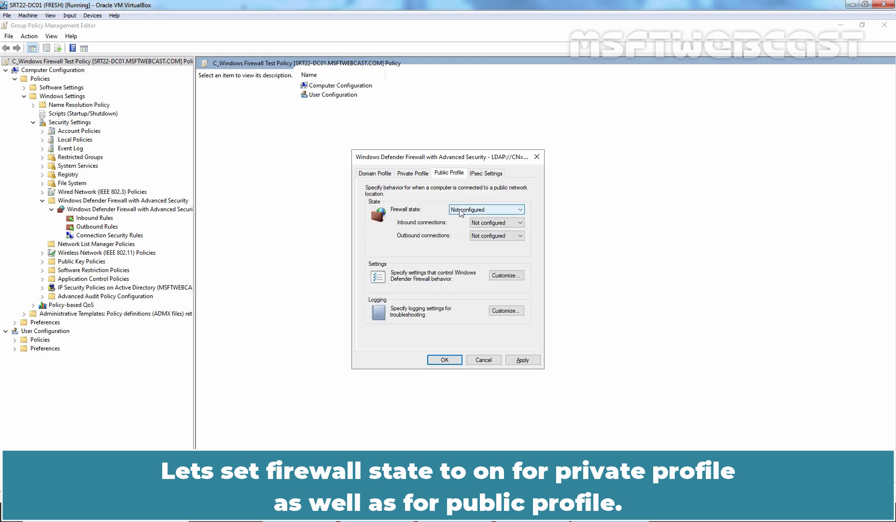
pyautogui.click(485, 208)
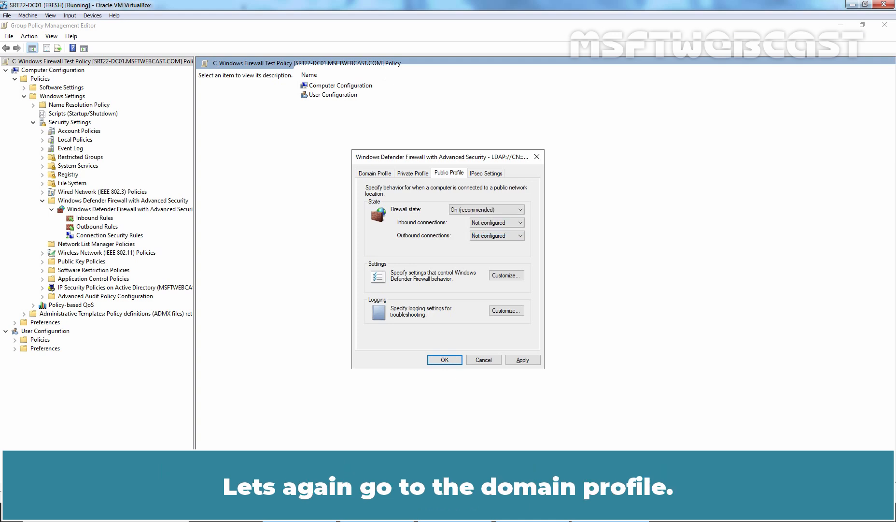
pyautogui.click(374, 173)
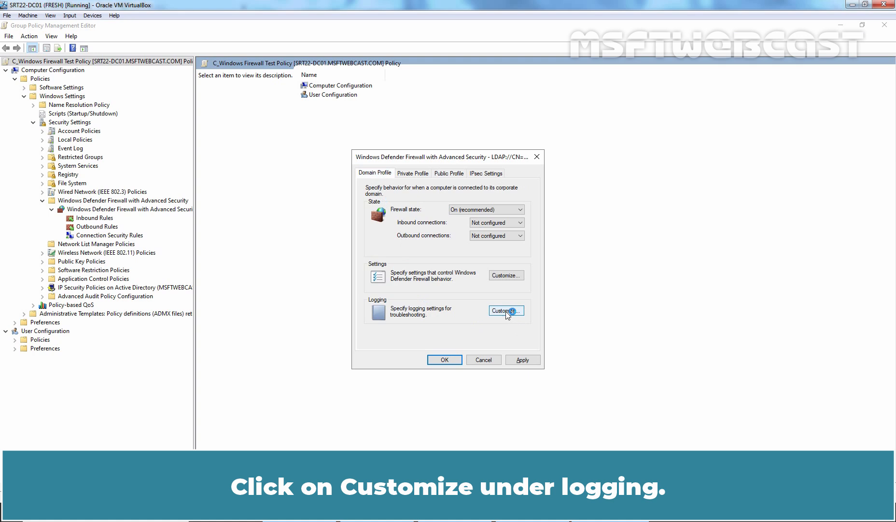
# Set Log dropped packets to Yes in the Domain Profile's logging settings
pyautogui.click(505, 311)
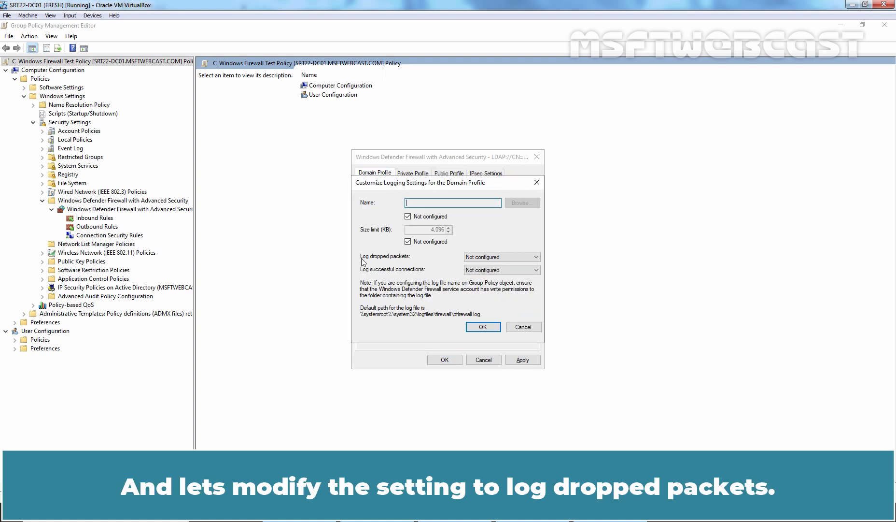
pyautogui.moveTo(377, 263)
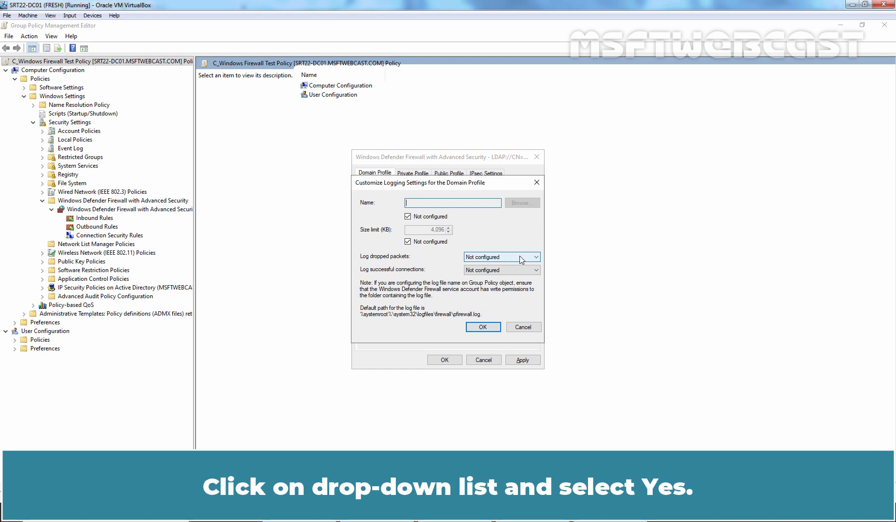
pyautogui.click(498, 256)
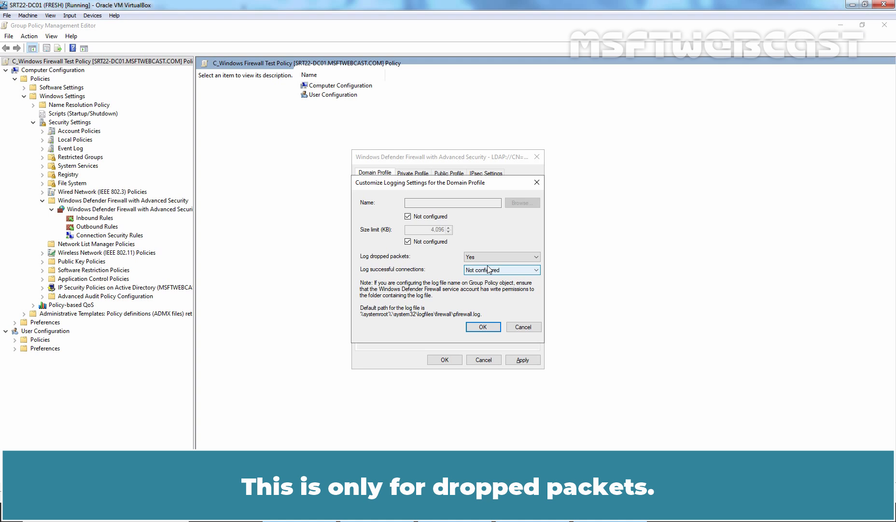
pyautogui.moveTo(482, 327)
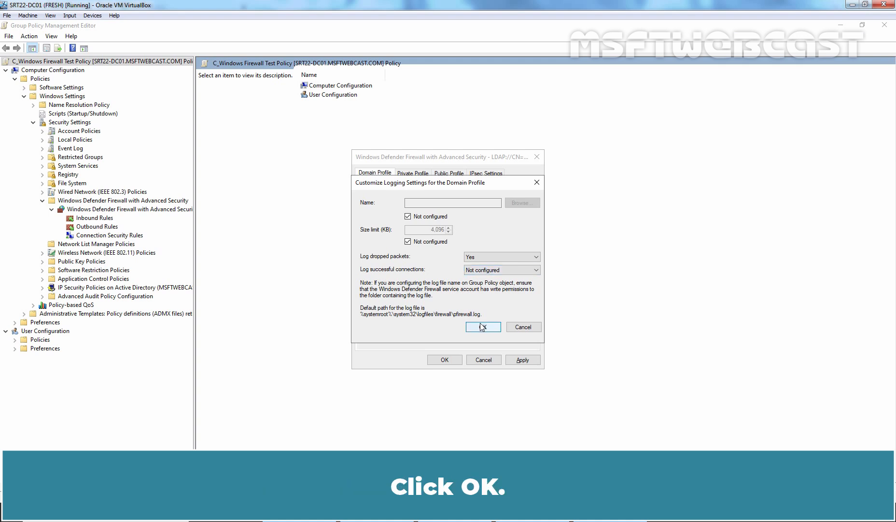
pyautogui.click(481, 326)
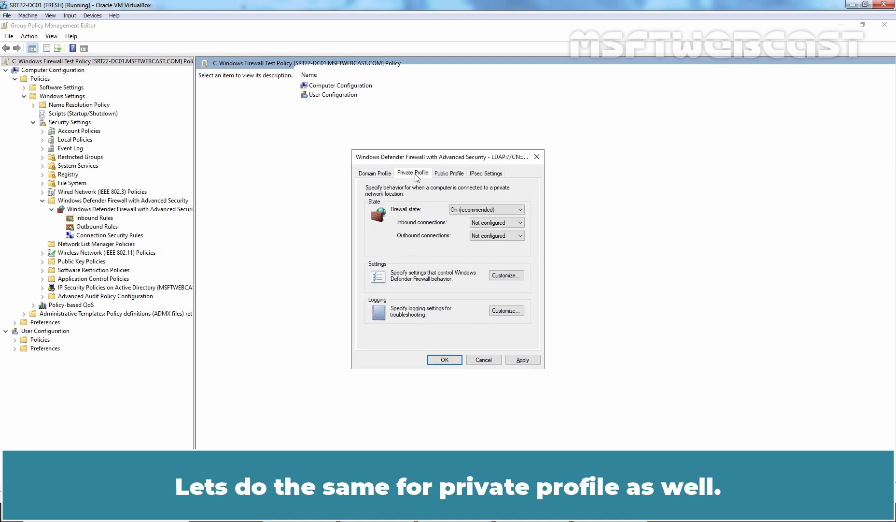
# Set Log dropped packets to Yes for the Private and Public profiles and apply the firewall properties
pyautogui.click(505, 310)
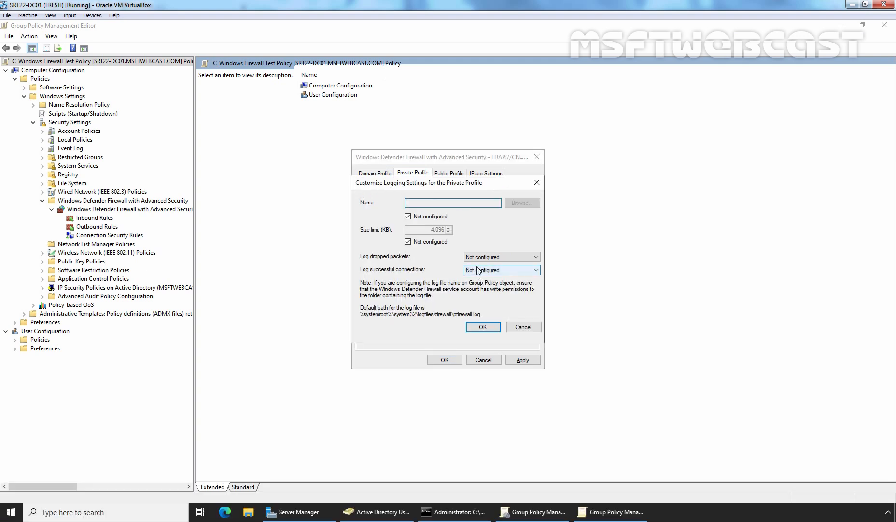
pyautogui.click(500, 256)
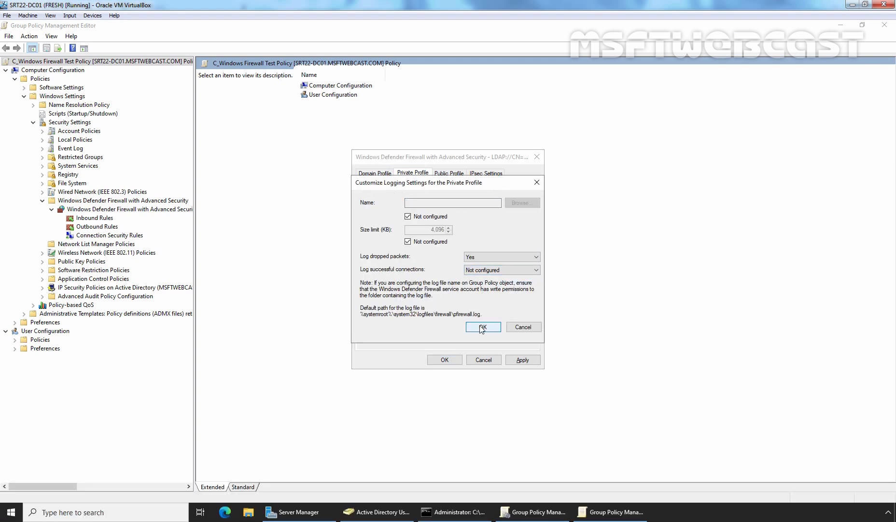
pyautogui.click(483, 326)
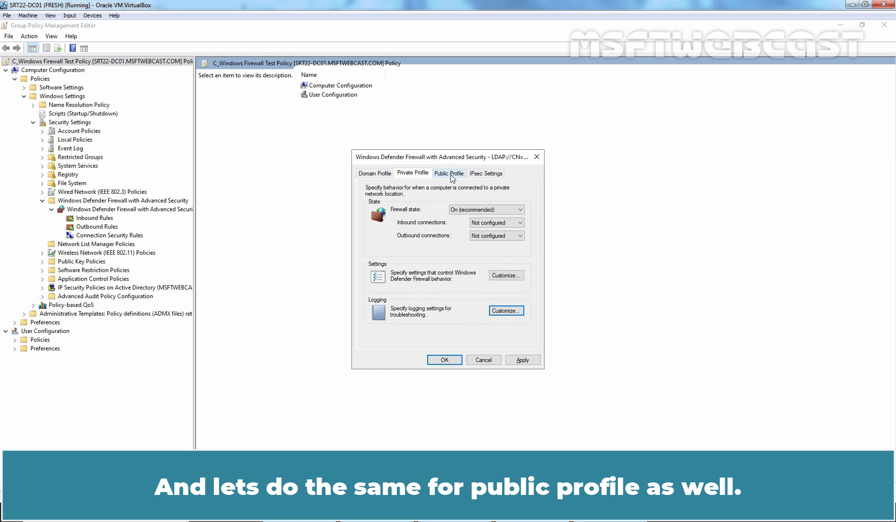
pyautogui.click(505, 310)
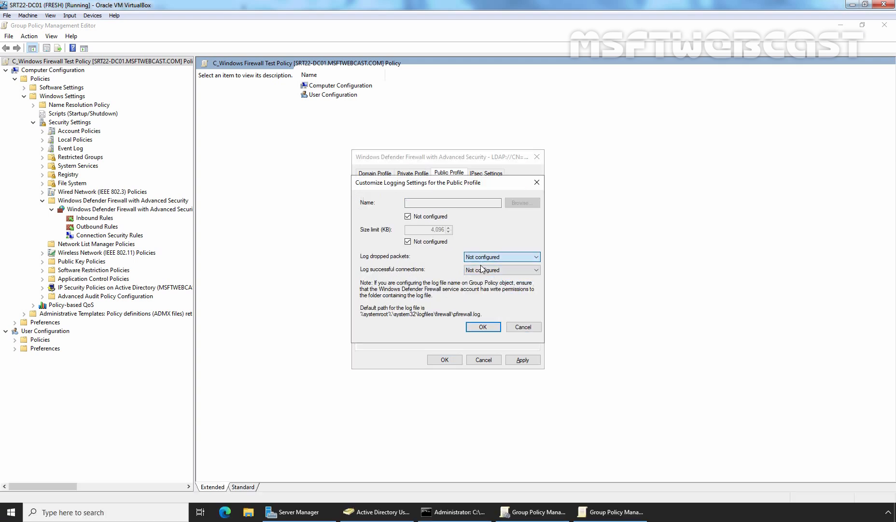
pyautogui.click(482, 327)
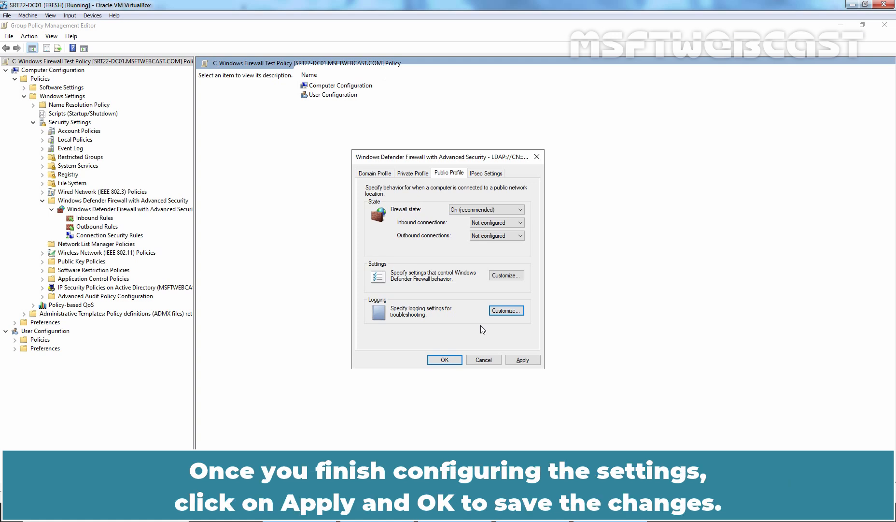
pyautogui.click(521, 359)
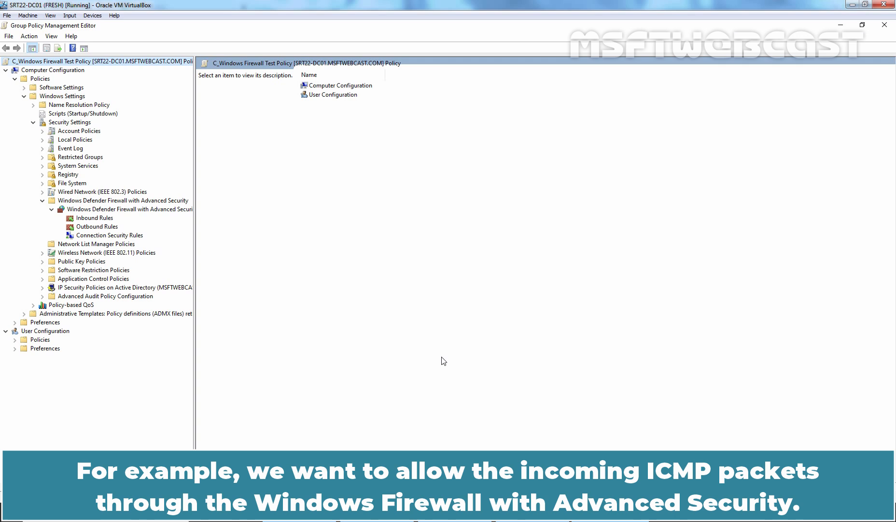
pyautogui.moveTo(250, 244)
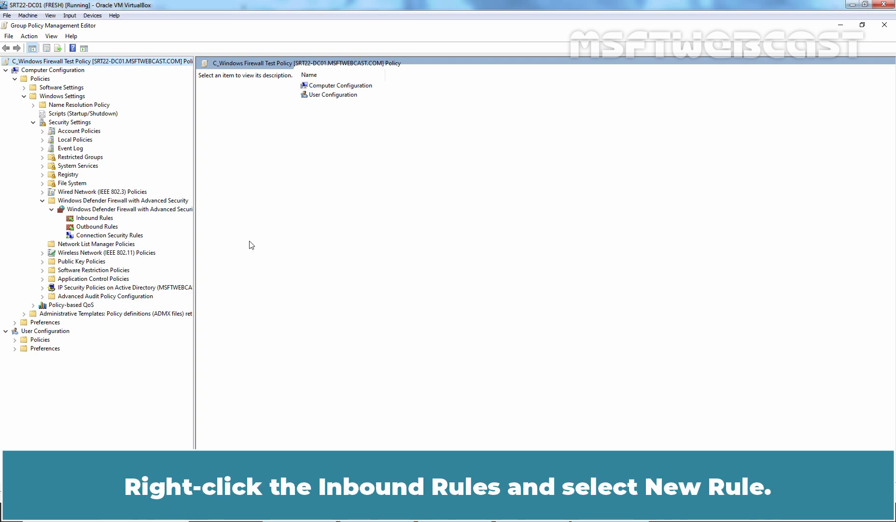
# Start a new custom inbound rule applying to all programs
pyautogui.rightClick(93, 218)
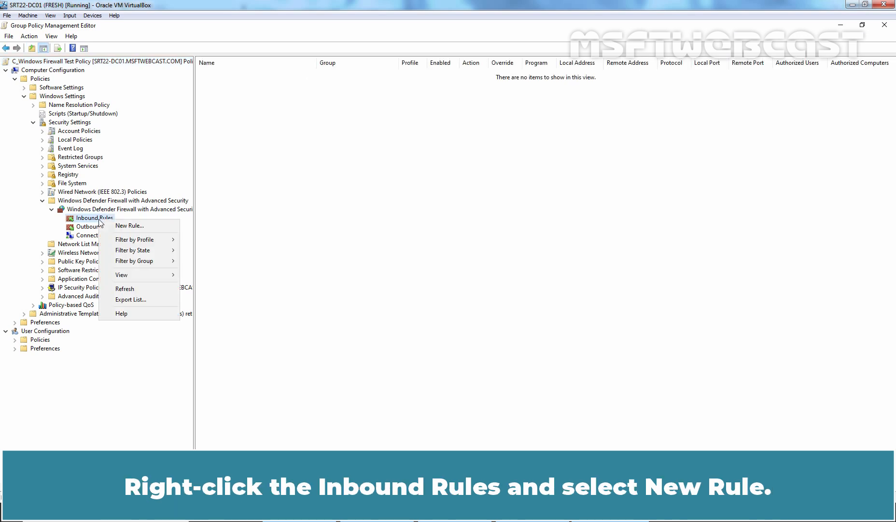
pyautogui.click(130, 225)
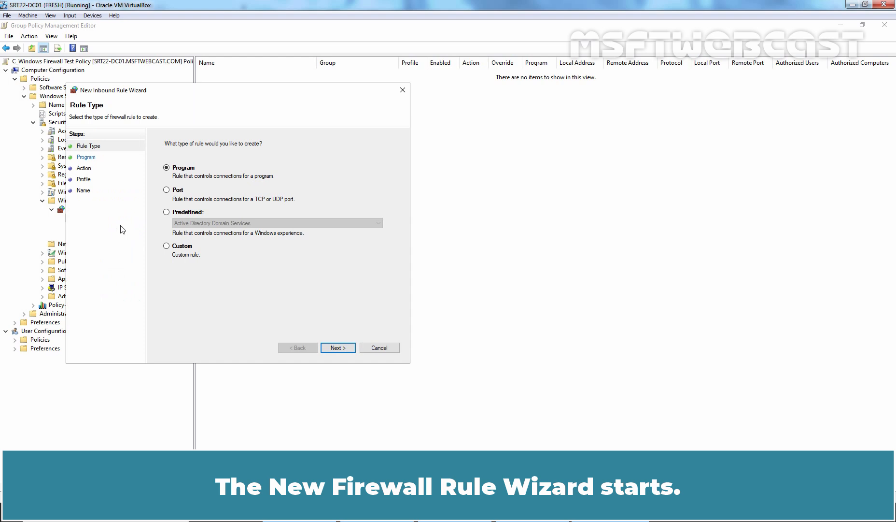
pyautogui.click(166, 245)
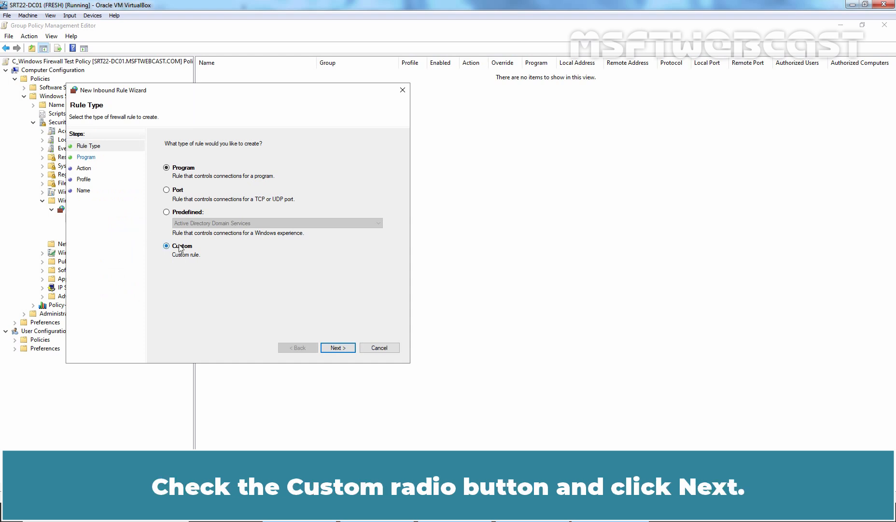
pyautogui.click(337, 347)
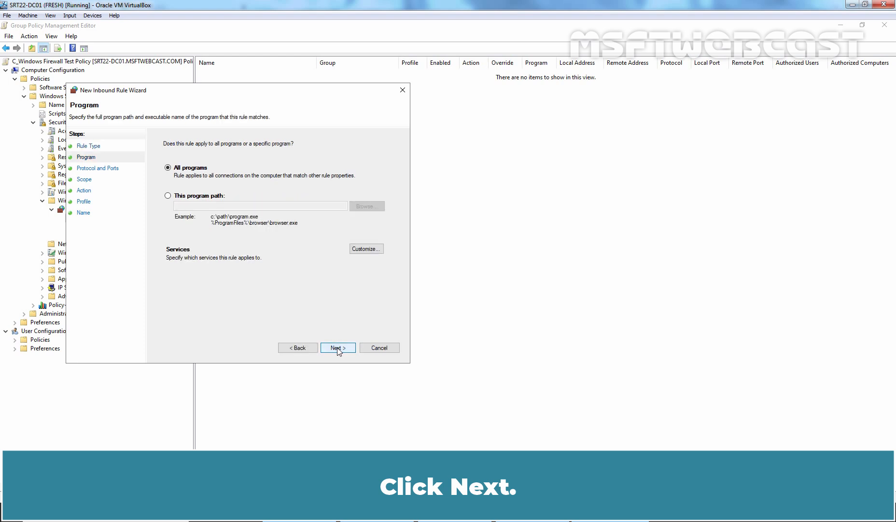
pyautogui.click(337, 347)
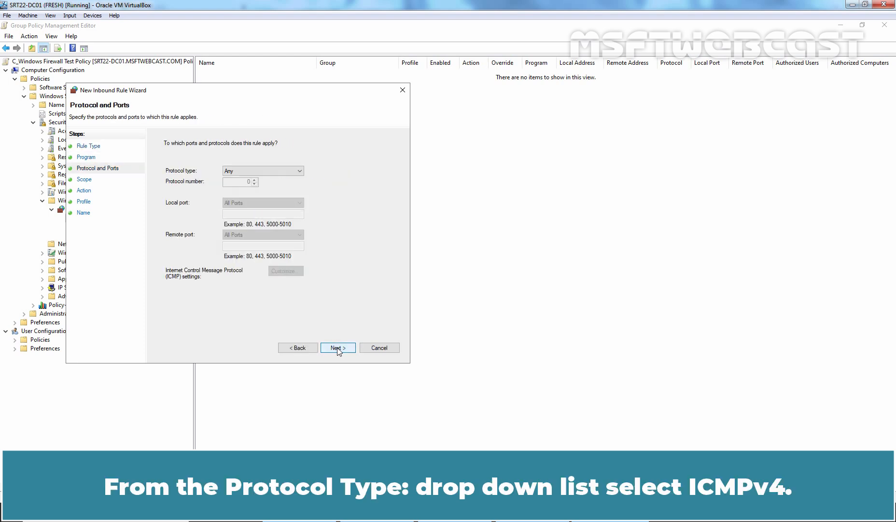
# Set the rule's protocol to ICMPv4 covering all ICMP types
pyautogui.click(262, 170)
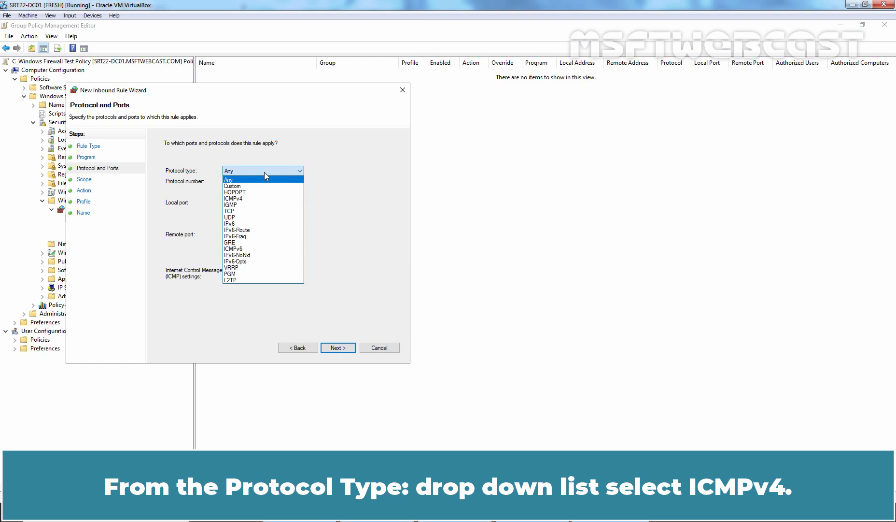
pyautogui.click(233, 198)
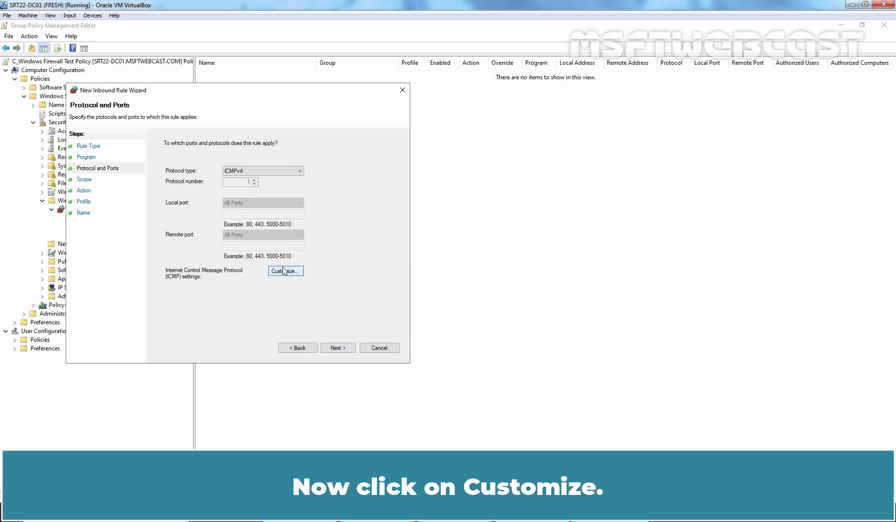
pyautogui.click(284, 271)
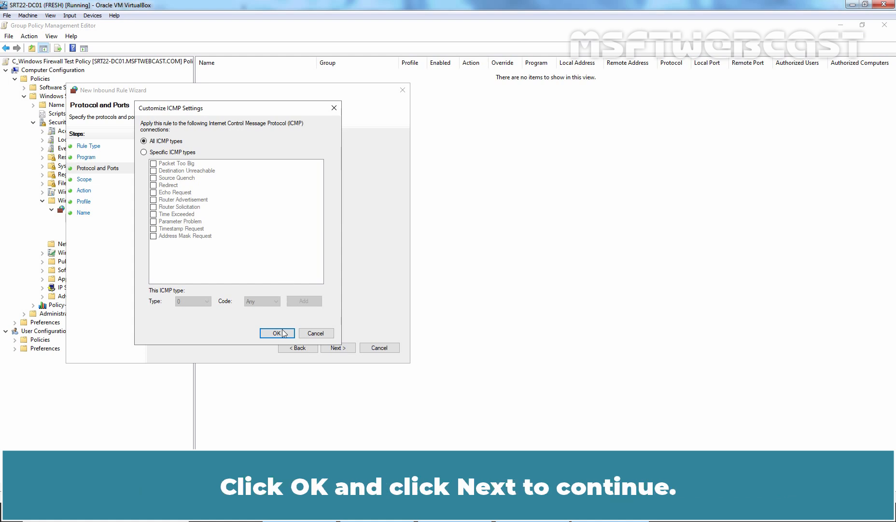
pyautogui.click(276, 333)
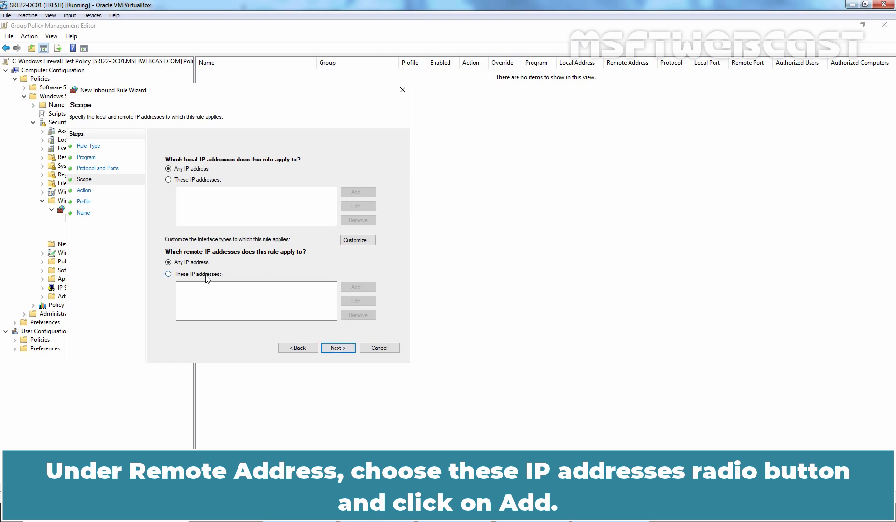
# Restrict the rule's remote addresses to subnet 172.18.72.0/22 and continue to the action step
pyautogui.click(169, 274)
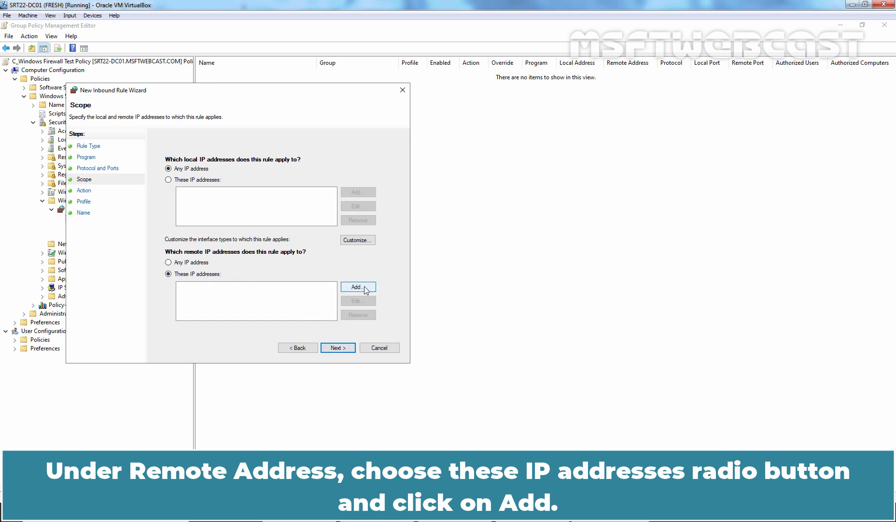
pyautogui.click(357, 286)
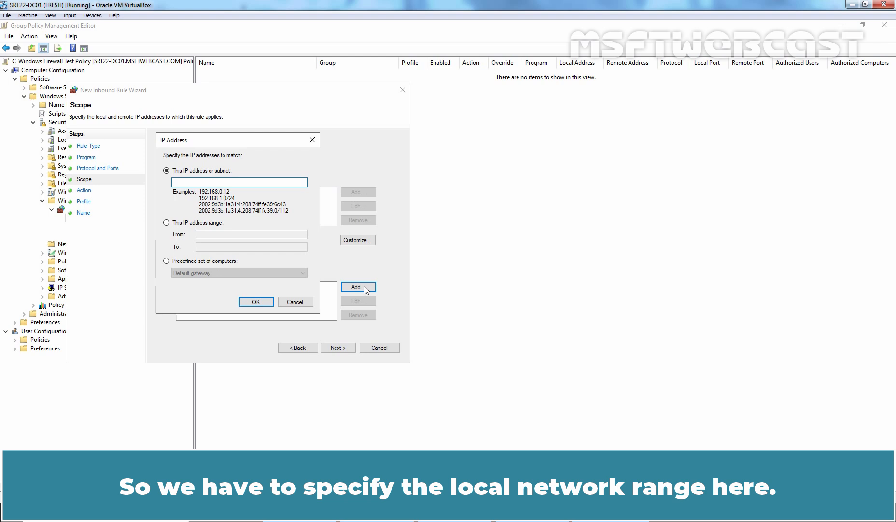
pyautogui.write('172.18.72.0')
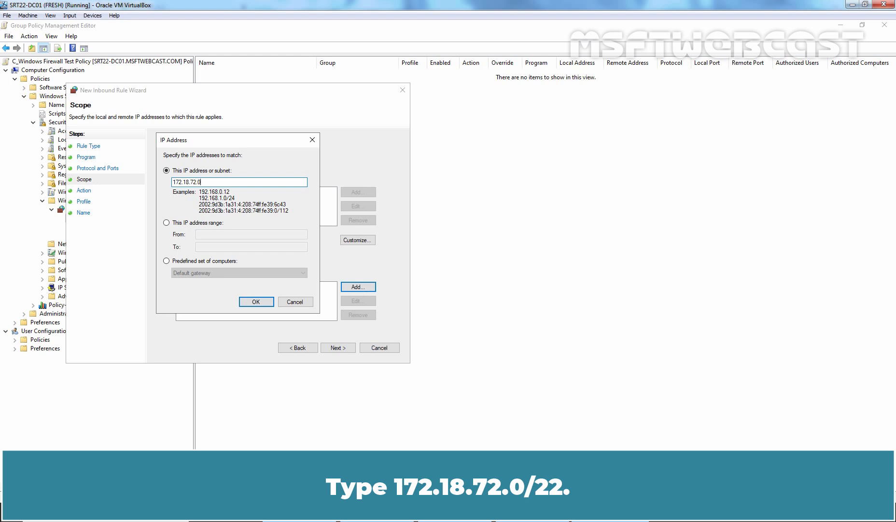
pyautogui.write('/22')
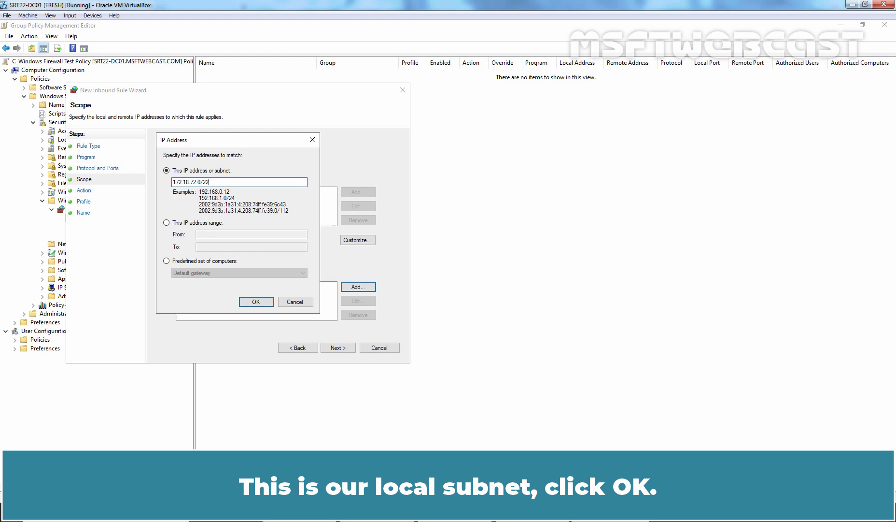
pyautogui.click(256, 302)
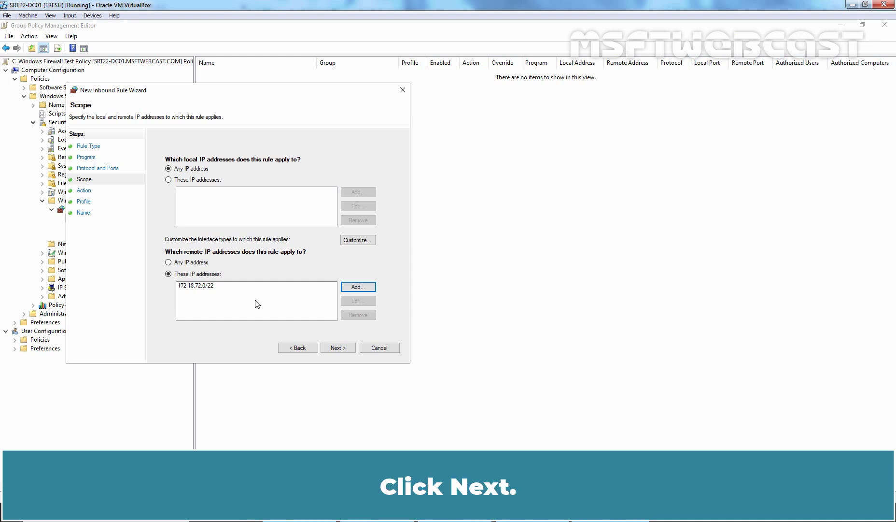
pyautogui.click(337, 347)
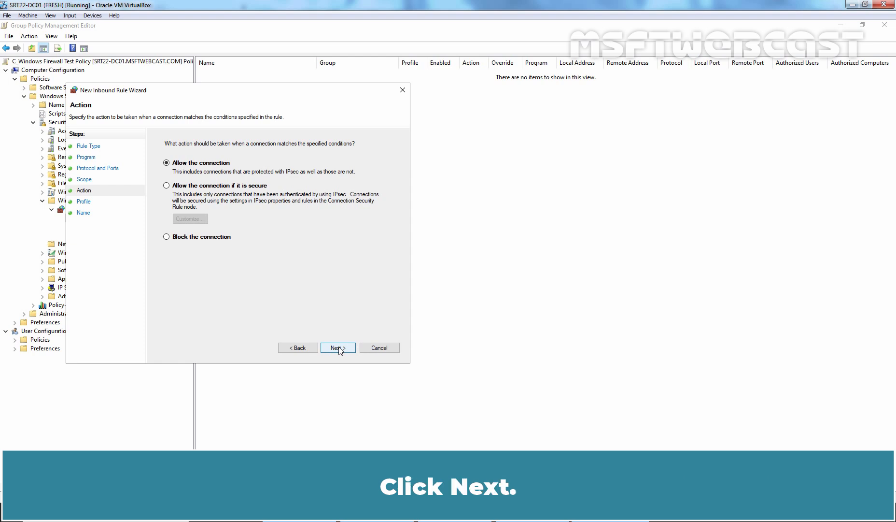
# Allow the connection on all profiles and finish the rule as 'Allow ICMP from Local Subnet'
pyautogui.click(337, 347)
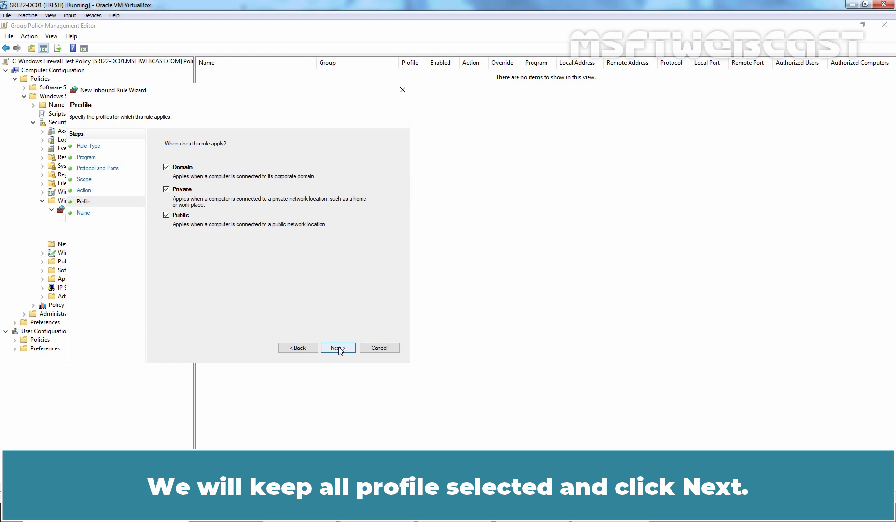
pyautogui.click(337, 347)
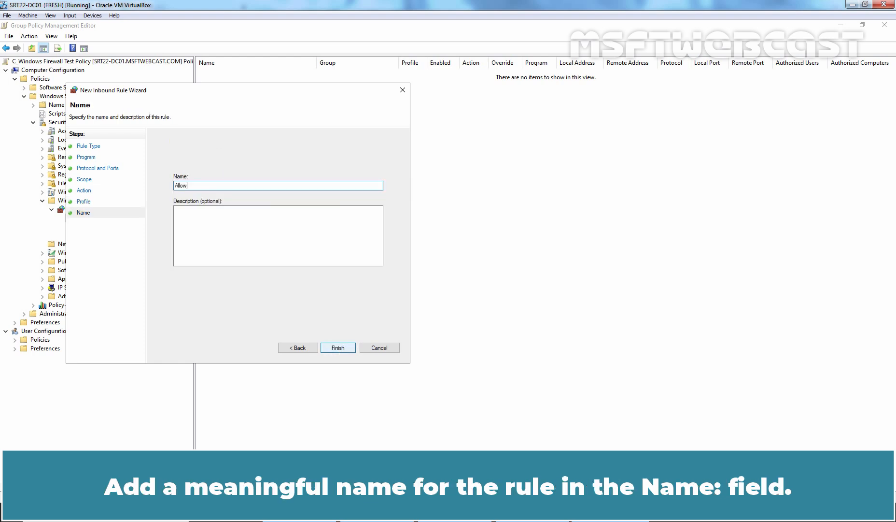
pyautogui.write('ICMP from Local')
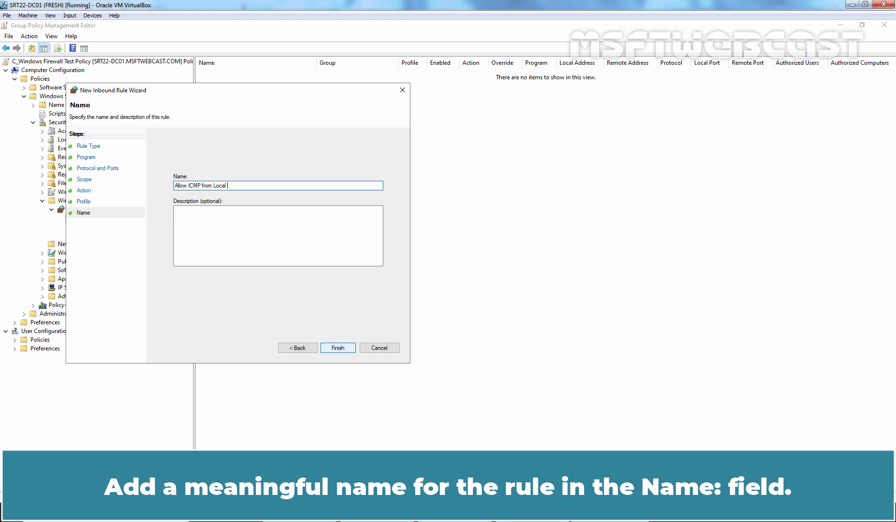
pyautogui.write('Subnet')
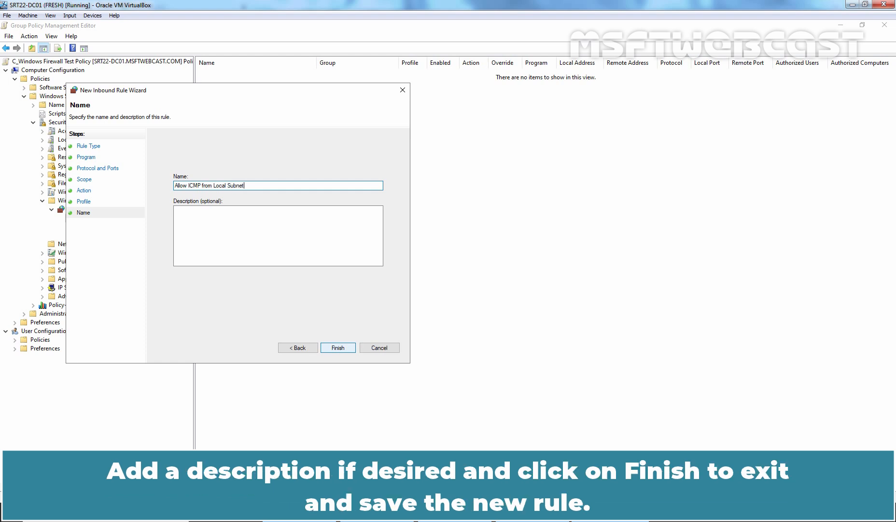
pyautogui.click(338, 347)
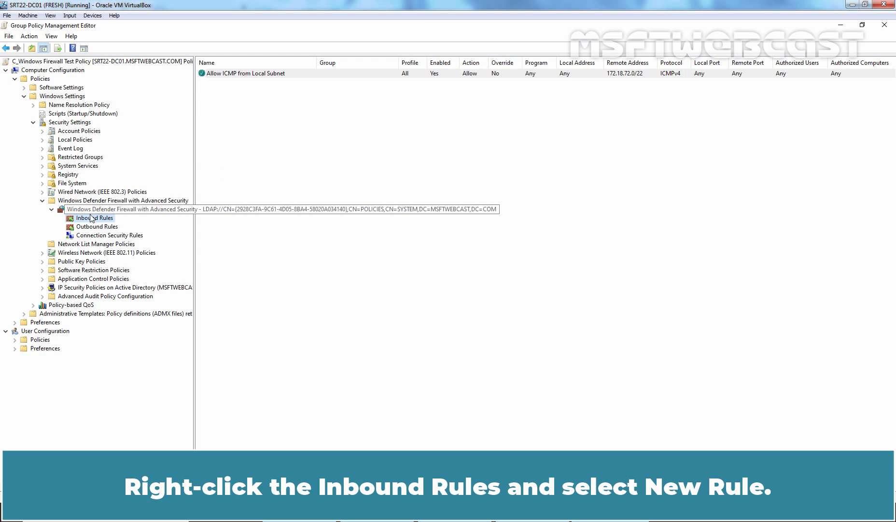
# Start a second custom inbound rule and reach its protocol settings
pyautogui.rightClick(94, 218)
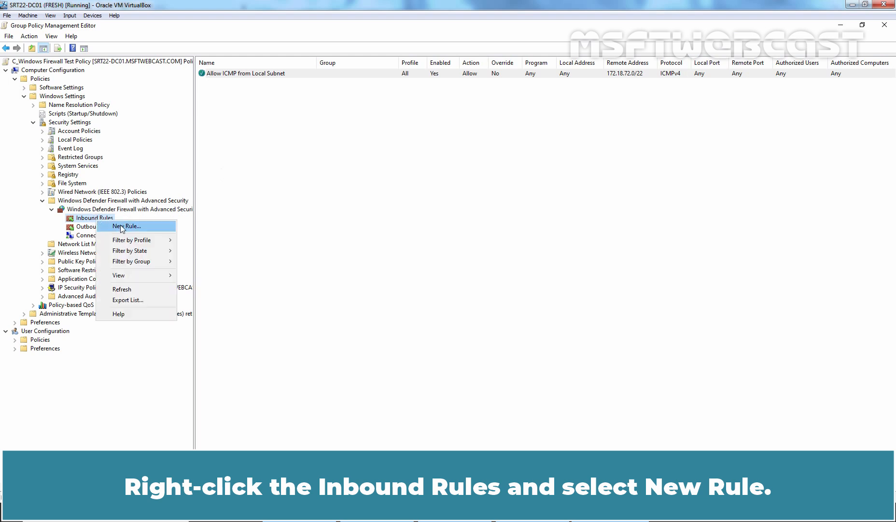
pyautogui.click(126, 226)
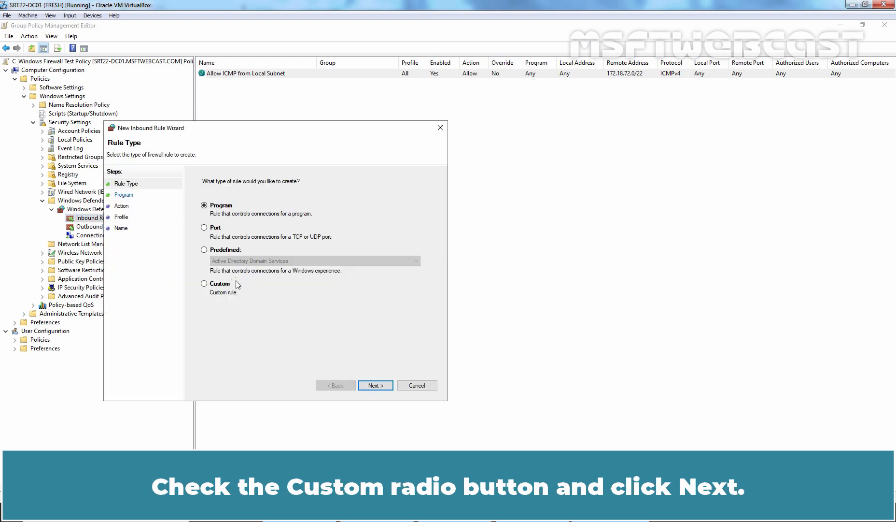
pyautogui.click(204, 284)
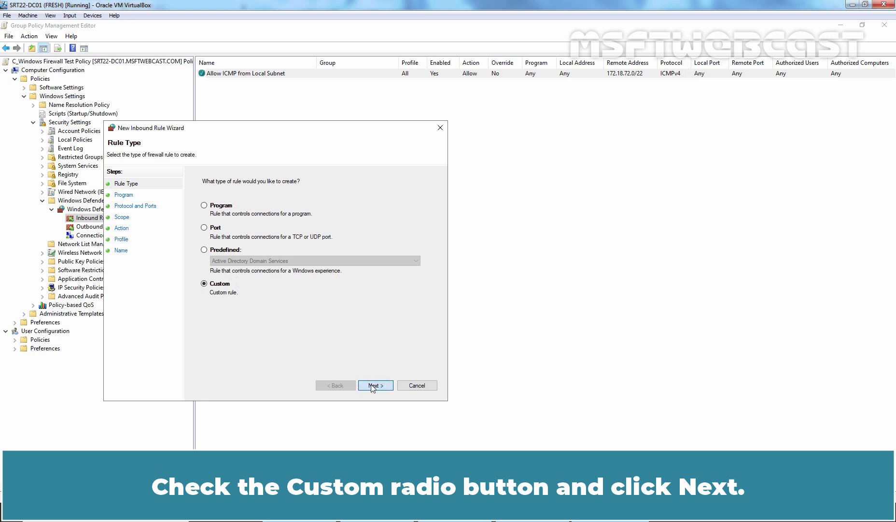
pyautogui.click(375, 385)
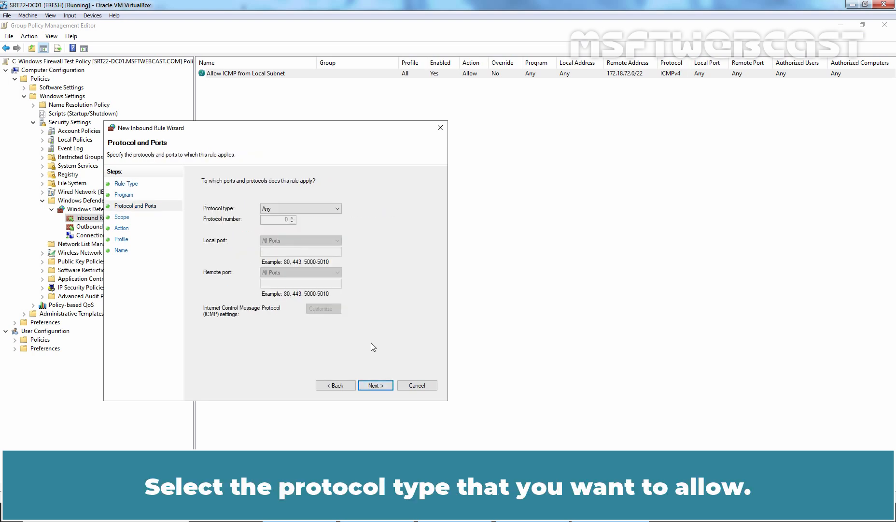
# Set the protocol to TCP with specific local port 7891 and continue to address scope
pyautogui.click(337, 209)
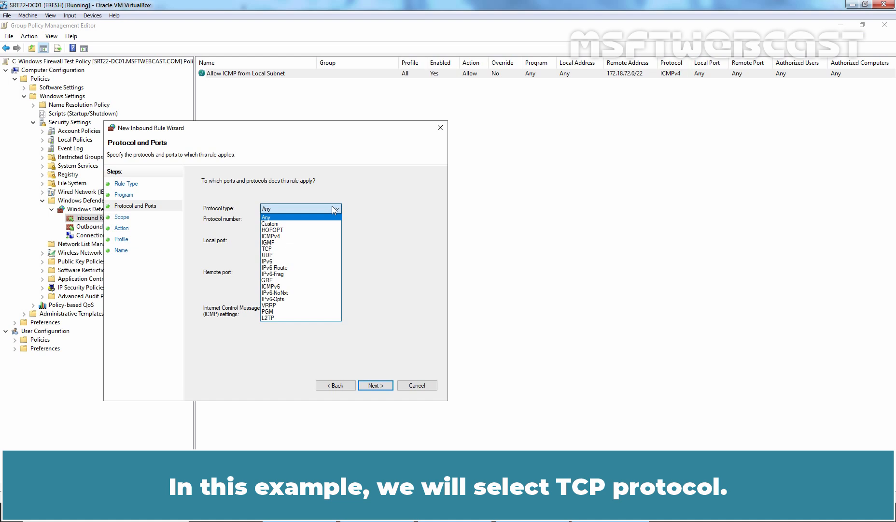
pyautogui.click(266, 248)
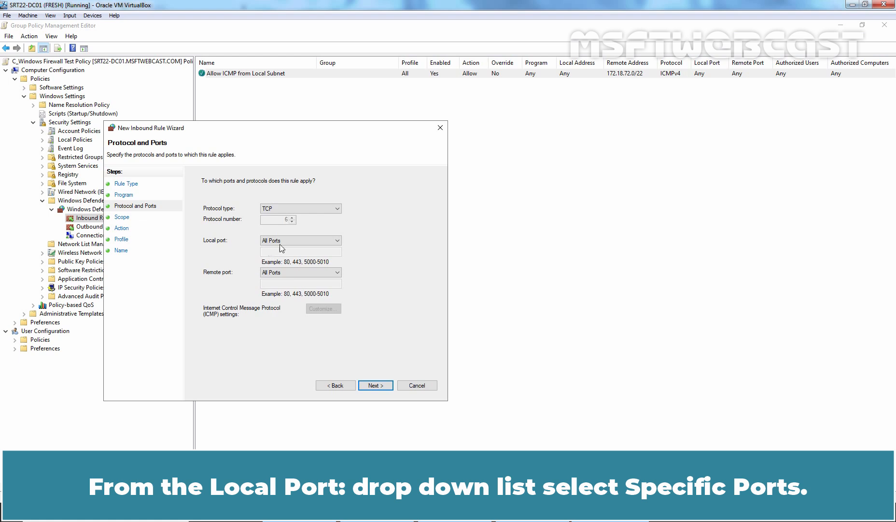
pyautogui.click(300, 241)
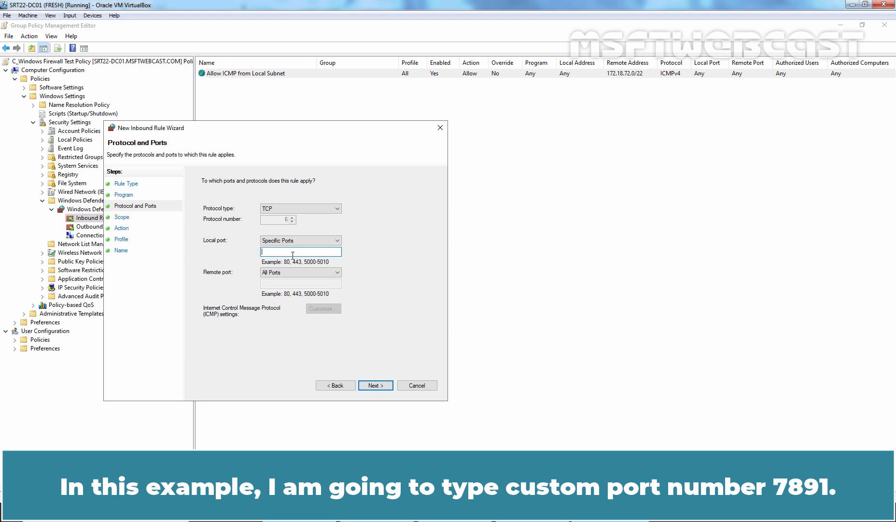
pyautogui.write('7891')
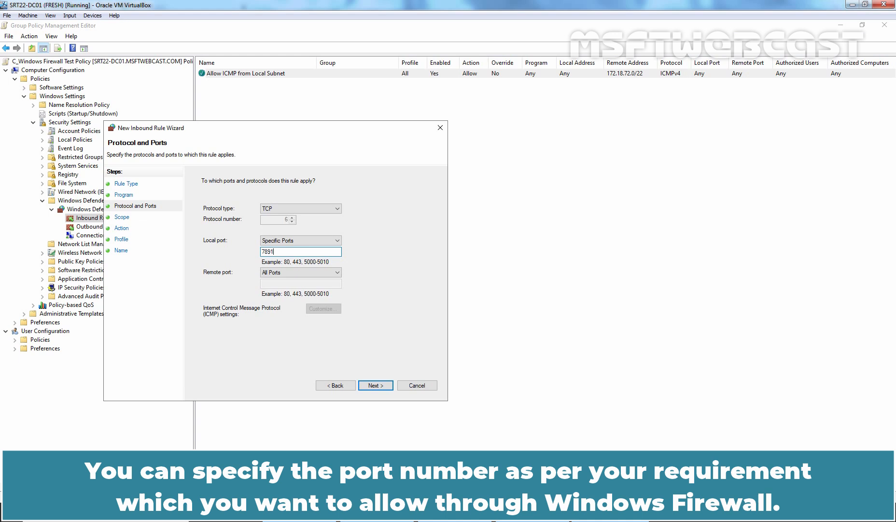
pyautogui.click(375, 384)
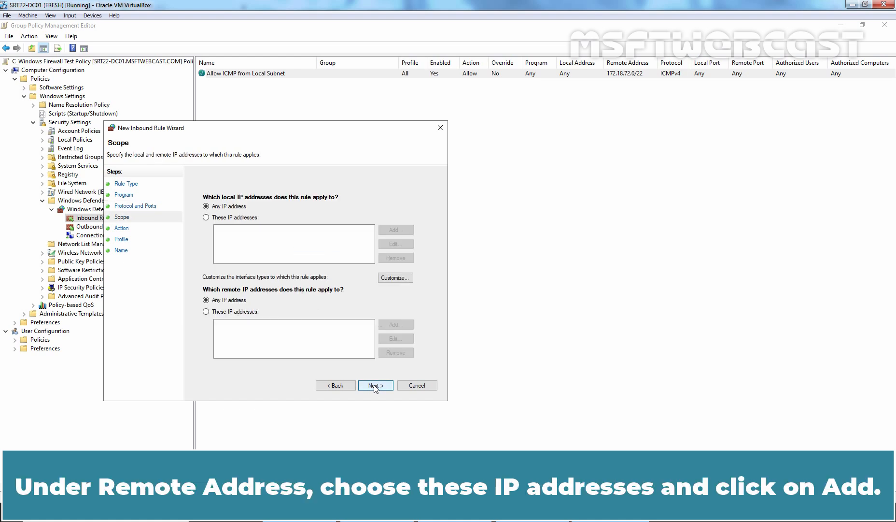
# Restrict the rule's remote addresses to 172.18.72.50 and continue to the action step
pyautogui.click(206, 312)
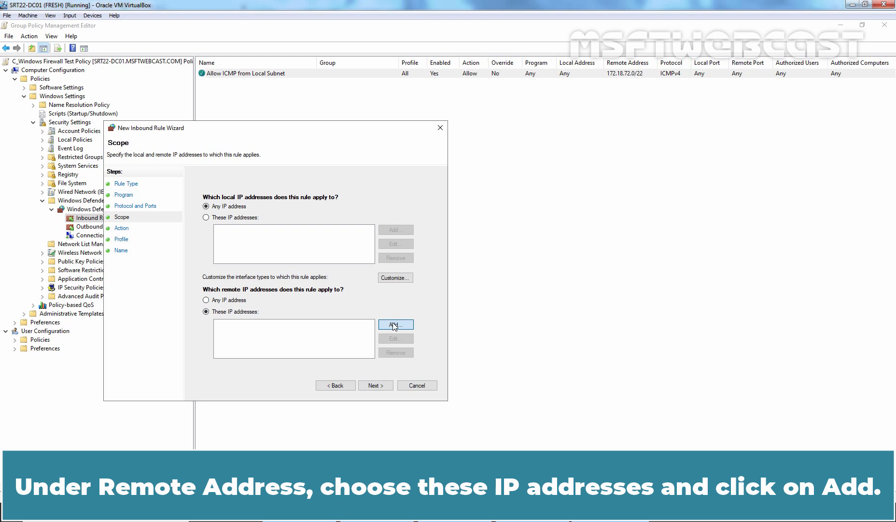
pyautogui.click(394, 325)
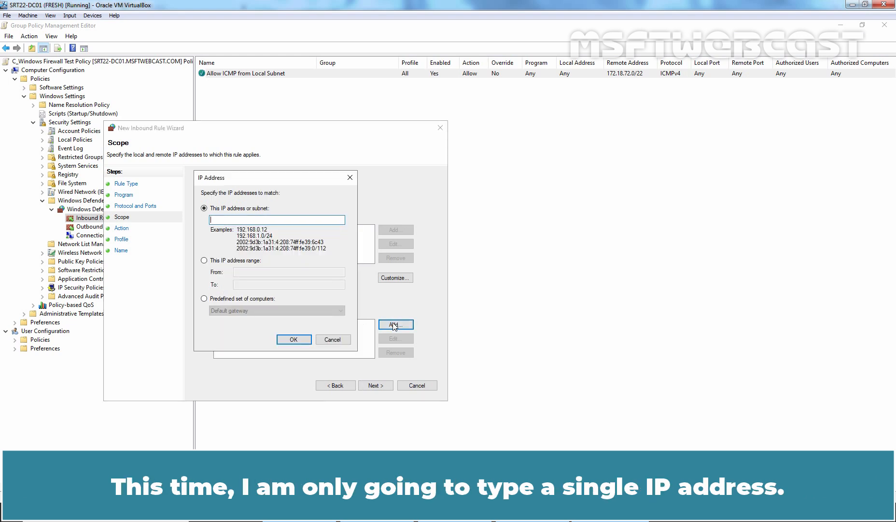
pyautogui.write('172.18.72.50')
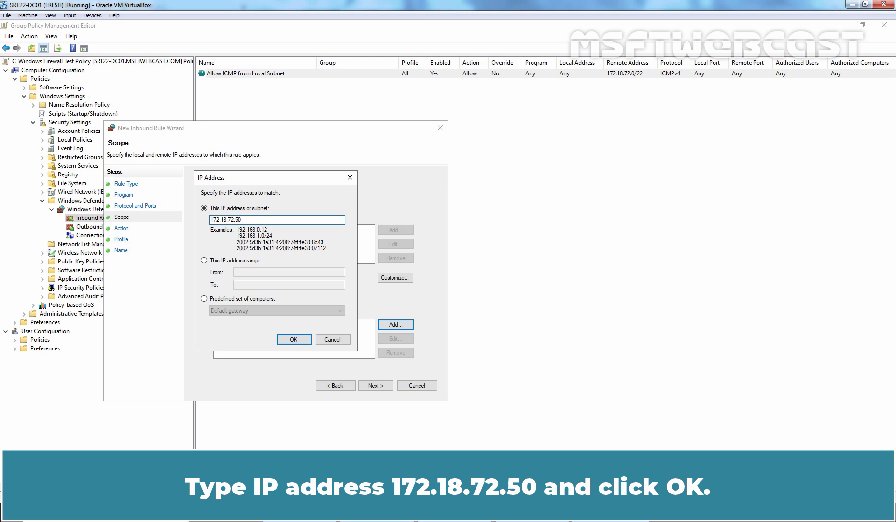
pyautogui.click(294, 339)
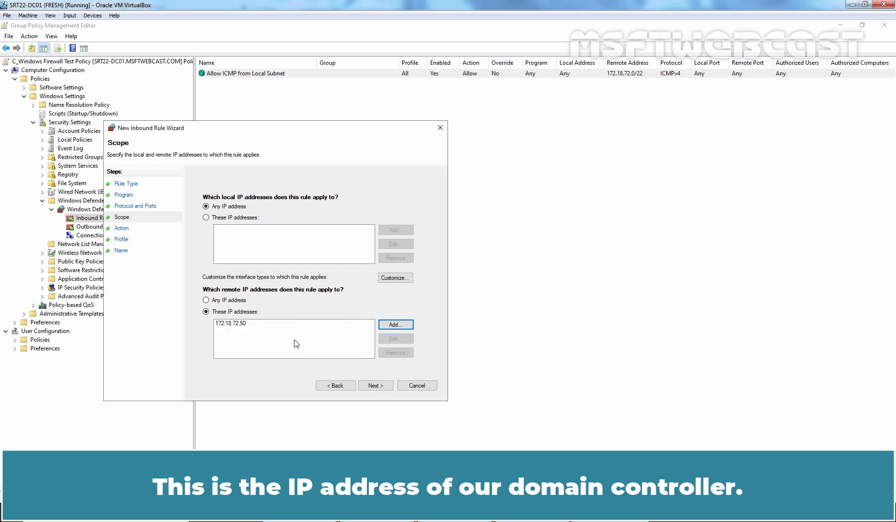
pyautogui.click(375, 385)
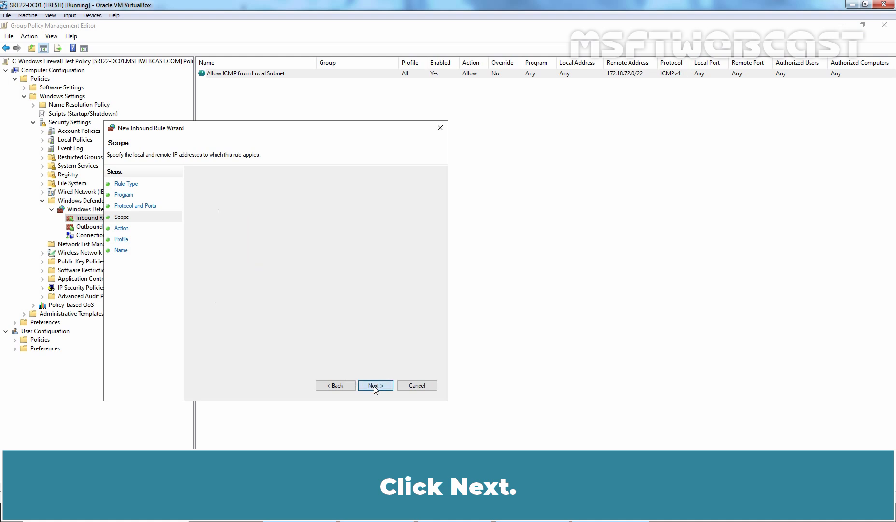
pyautogui.click(376, 384)
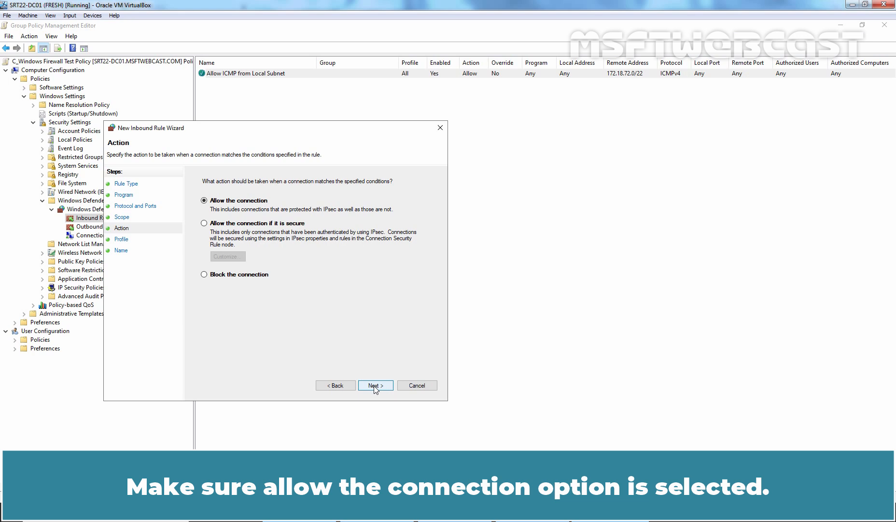
# Allow the connection on all profiles and finish the rule as 'Allow Custom Port 7891 for DC'
pyautogui.click(374, 384)
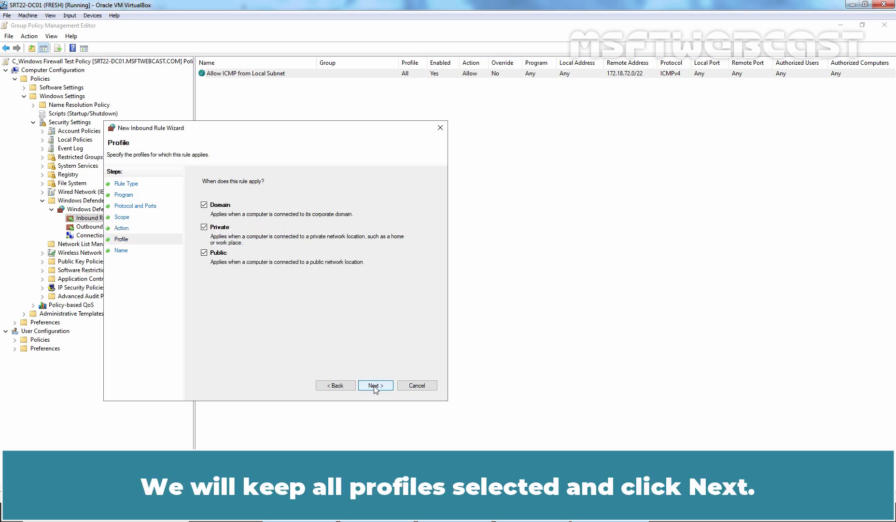
pyautogui.click(375, 384)
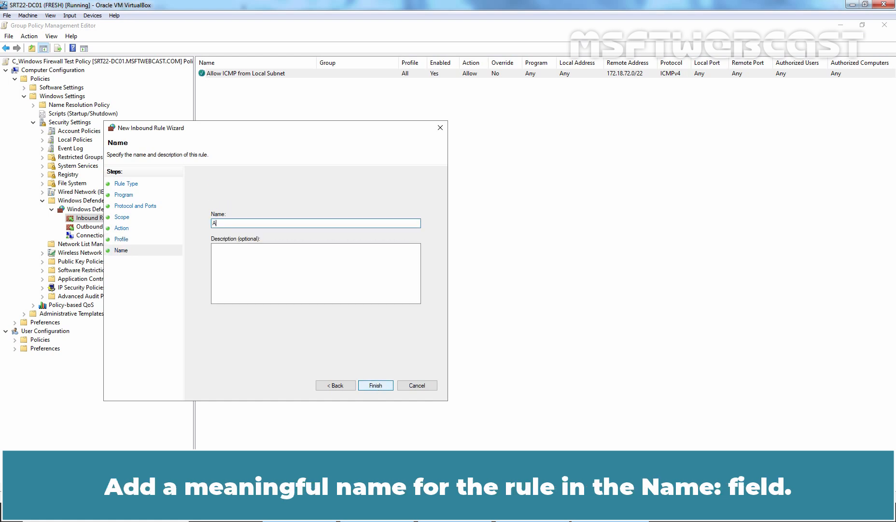
pyautogui.write('Allow Custom Port 78')
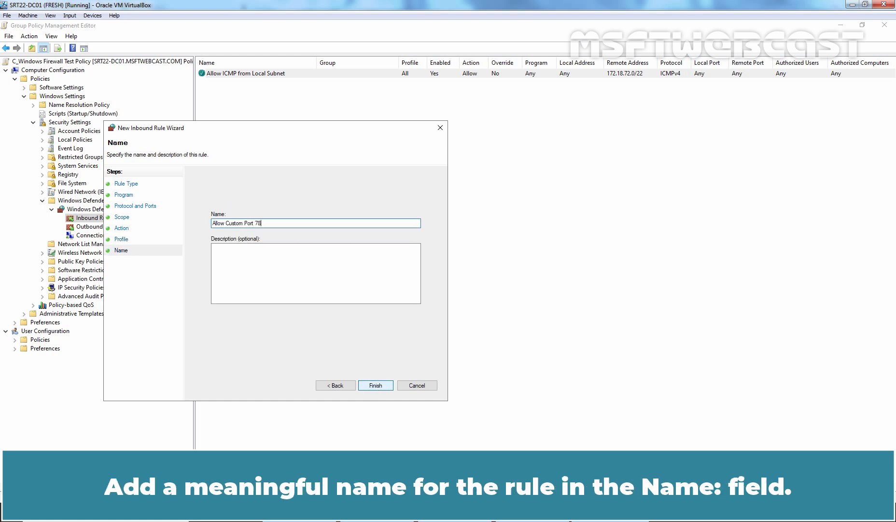
pyautogui.write('91 for DC')
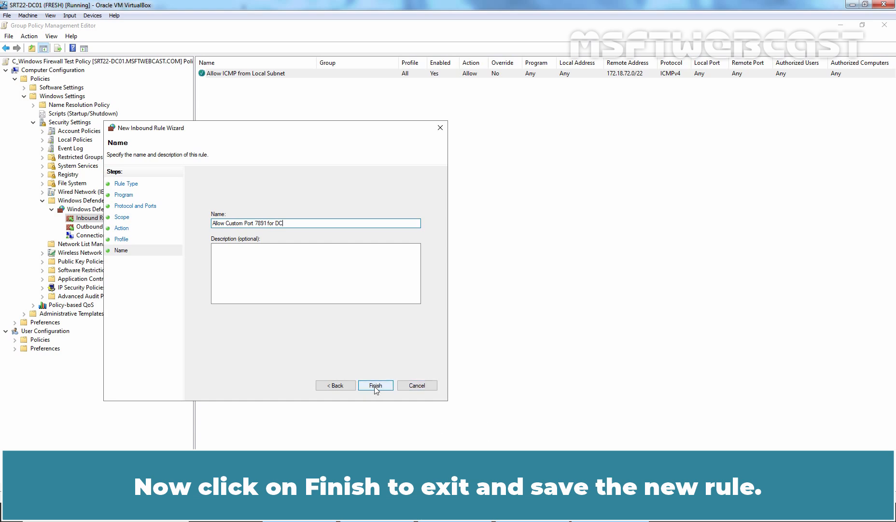
pyautogui.click(376, 384)
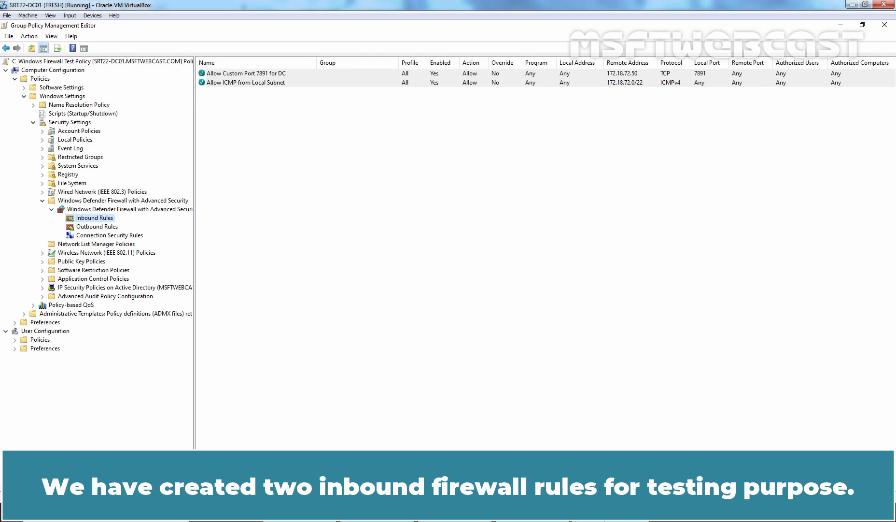
pyautogui.moveTo(301, 118)
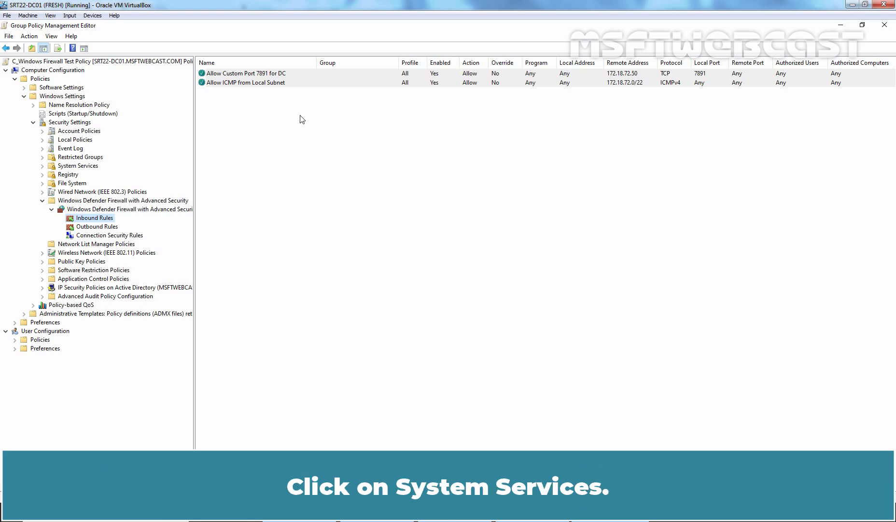
pyautogui.click(77, 166)
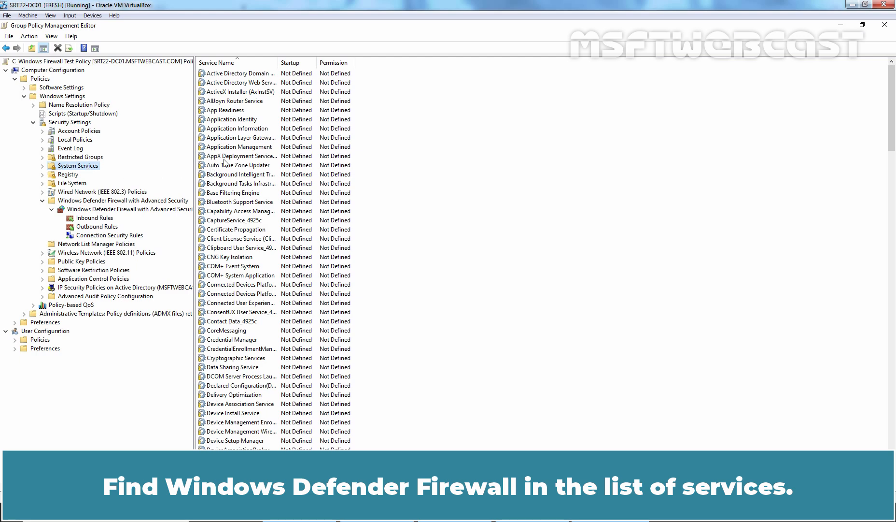
# Define the Windows Defender Firewall service policy with startup mode Automatic
pyautogui.scroll(-3)
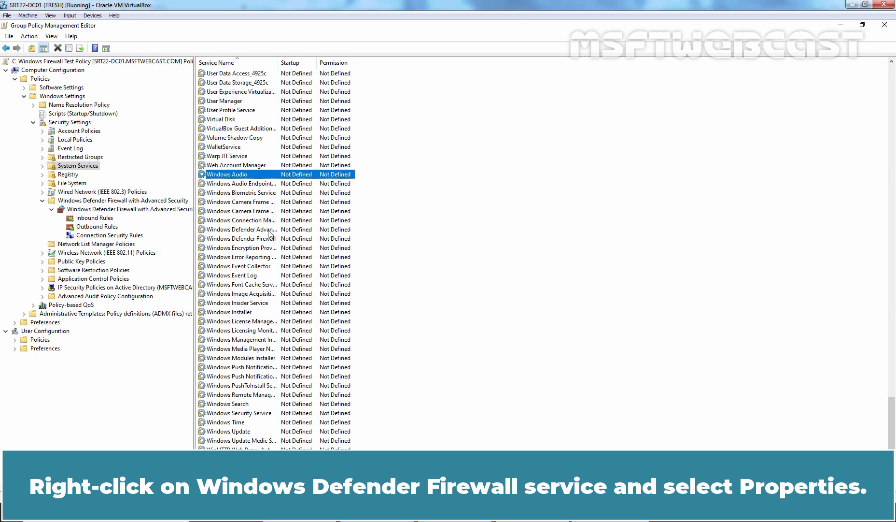
pyautogui.rightClick(241, 238)
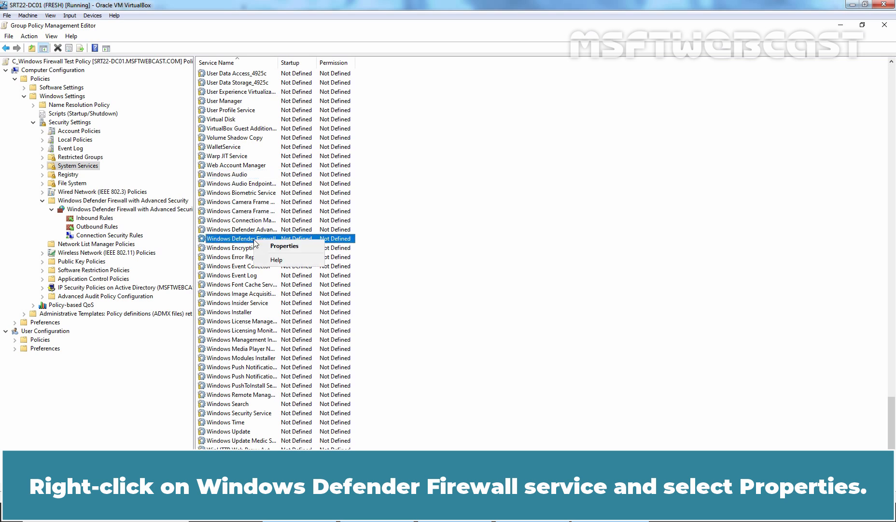
pyautogui.click(284, 246)
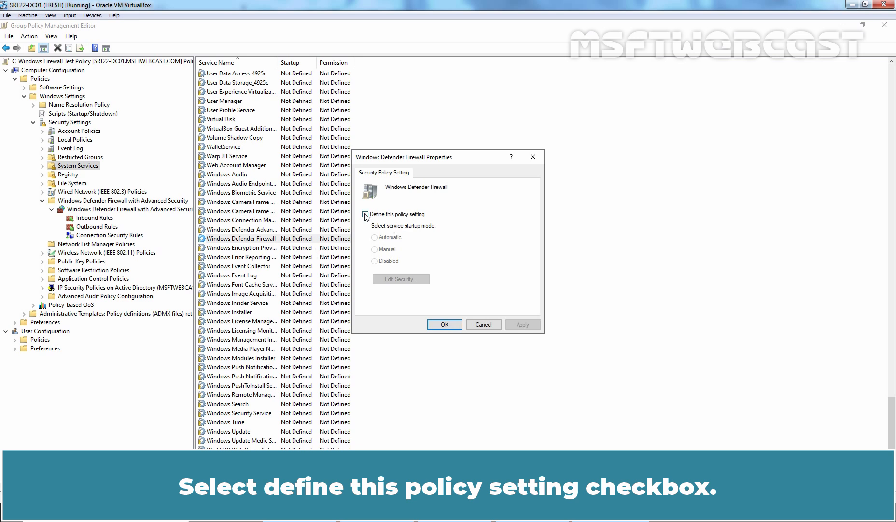
pyautogui.click(365, 217)
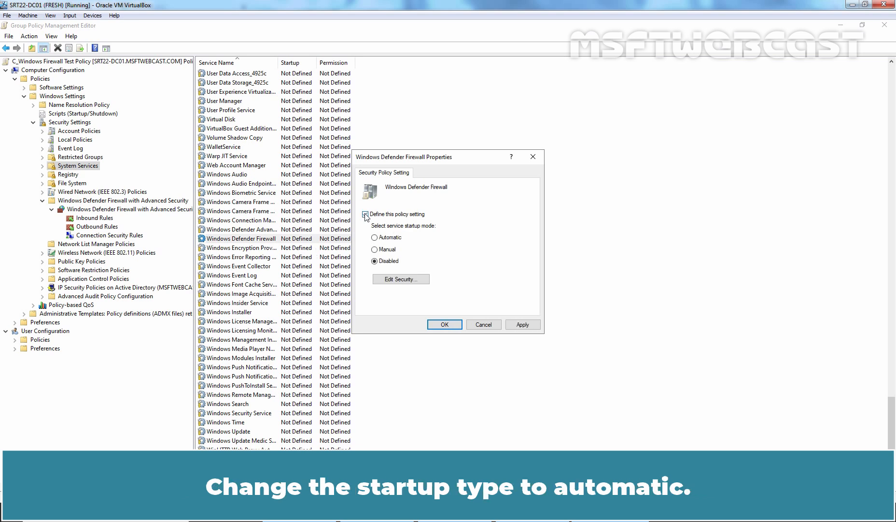
pyautogui.click(365, 214)
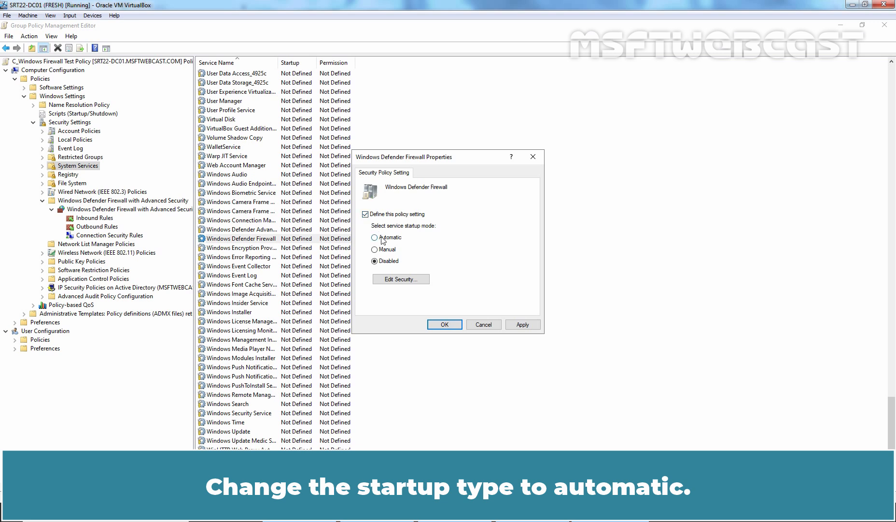
pyautogui.click(375, 237)
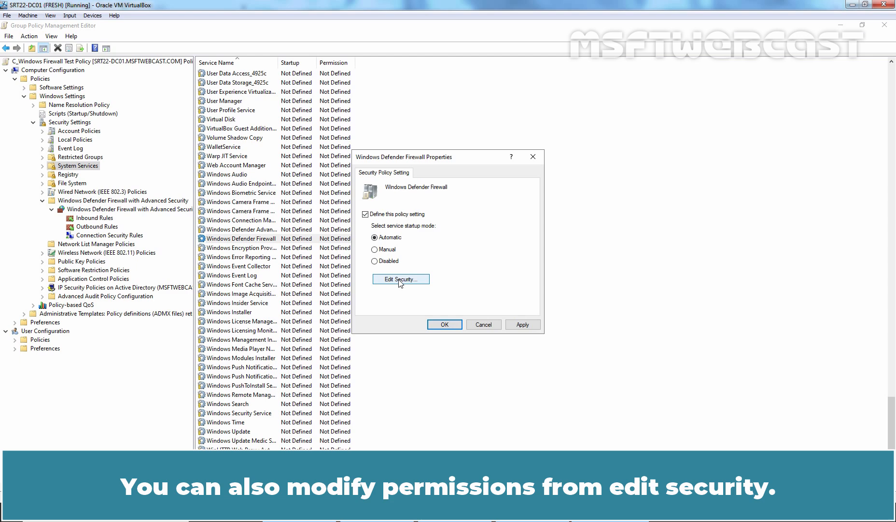
# Confirm the service's security permissions and save, leaving the row Automatic and Configured
pyautogui.click(401, 279)
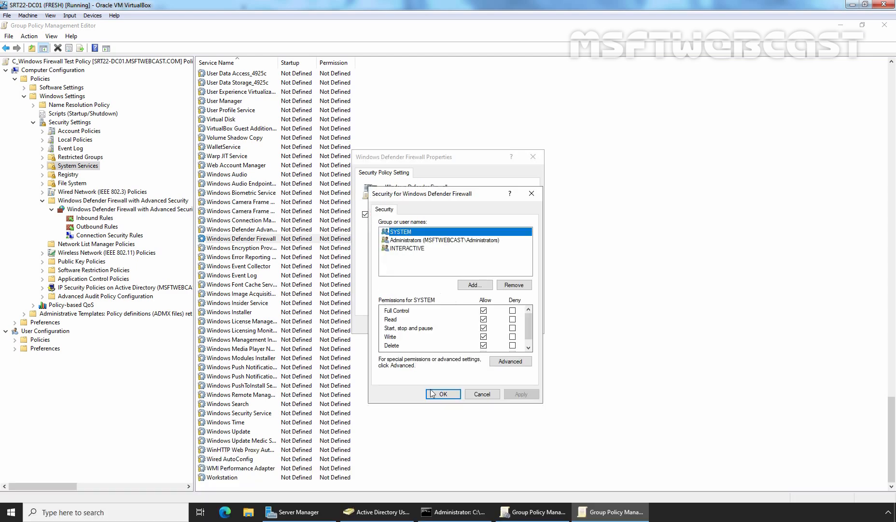
pyautogui.click(444, 393)
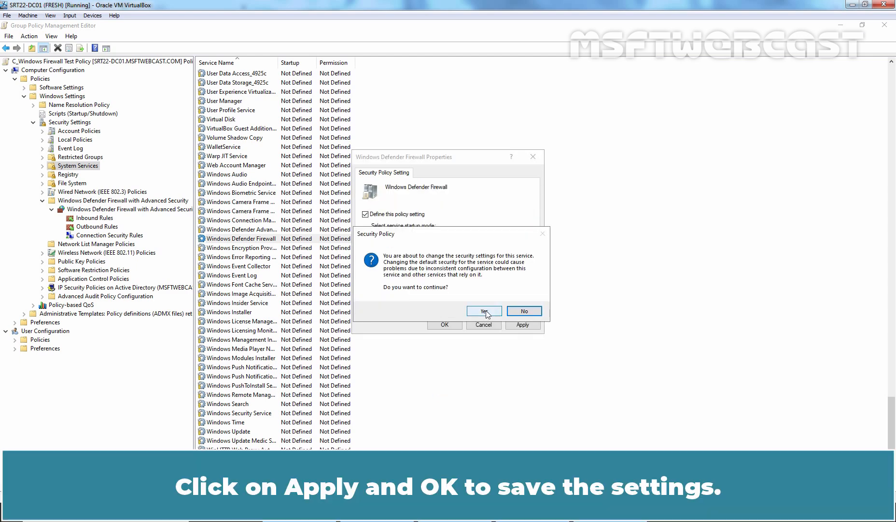
pyautogui.click(484, 311)
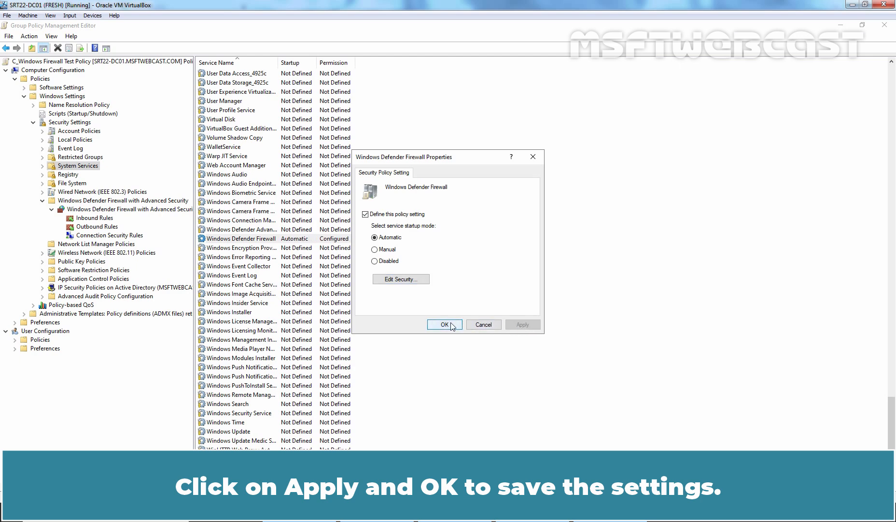
pyautogui.click(444, 324)
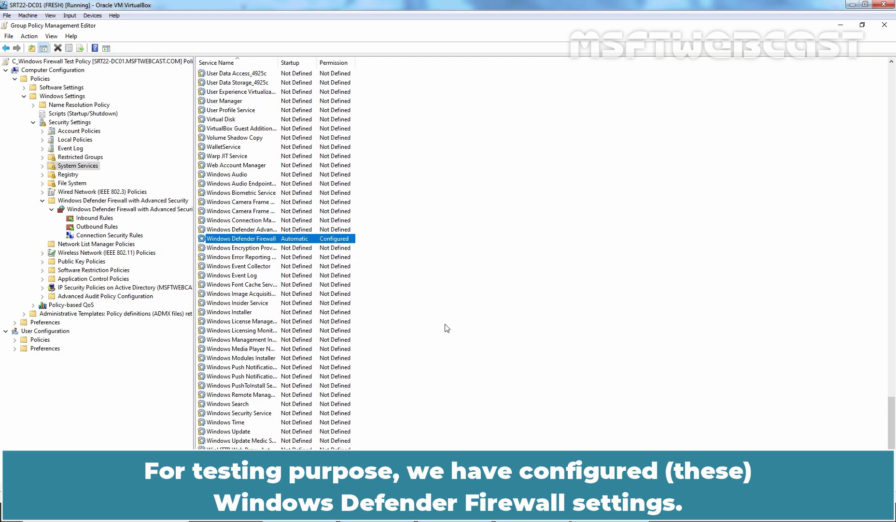
pyautogui.moveTo(632, 288)
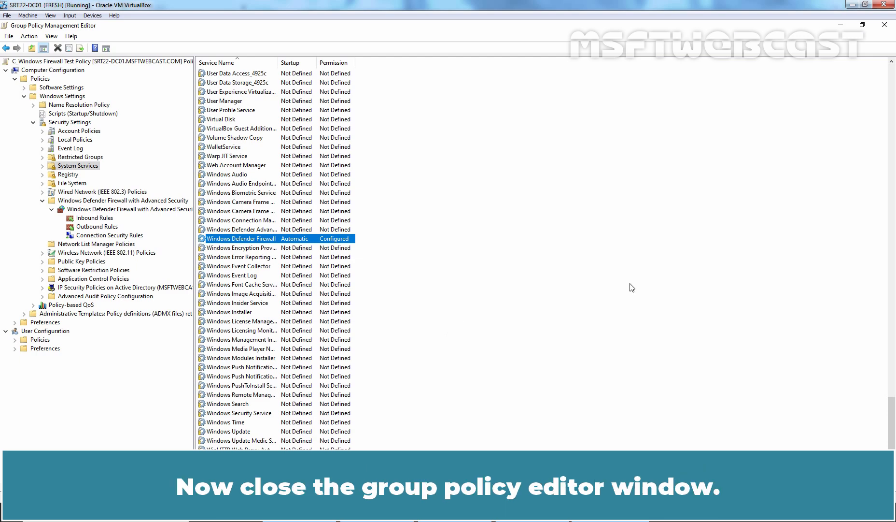
# Link C_Windows Firewall Test Policy to the TestComputers OU after closing the editor
pyautogui.click(885, 25)
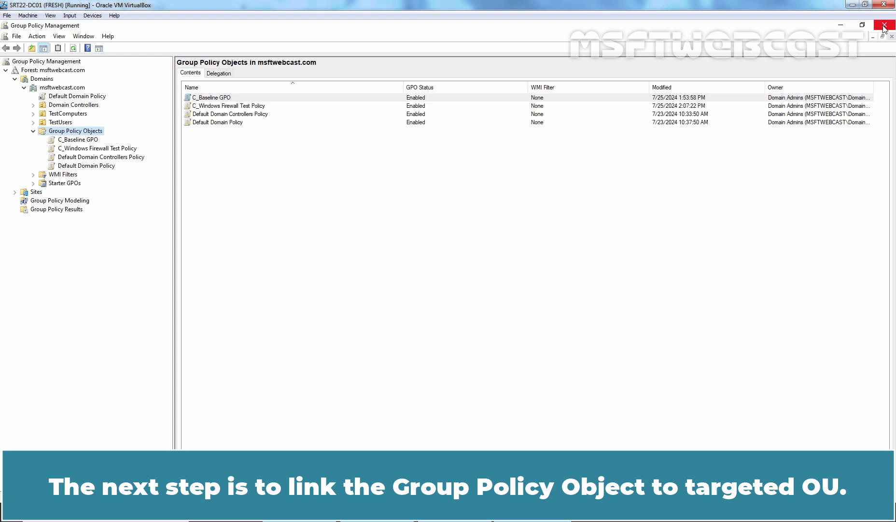
pyautogui.moveTo(551, 92)
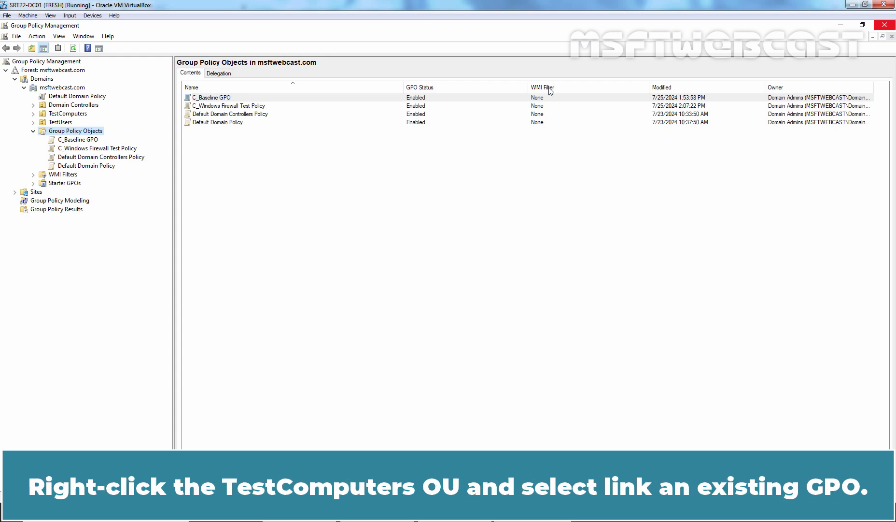
pyautogui.rightClick(67, 113)
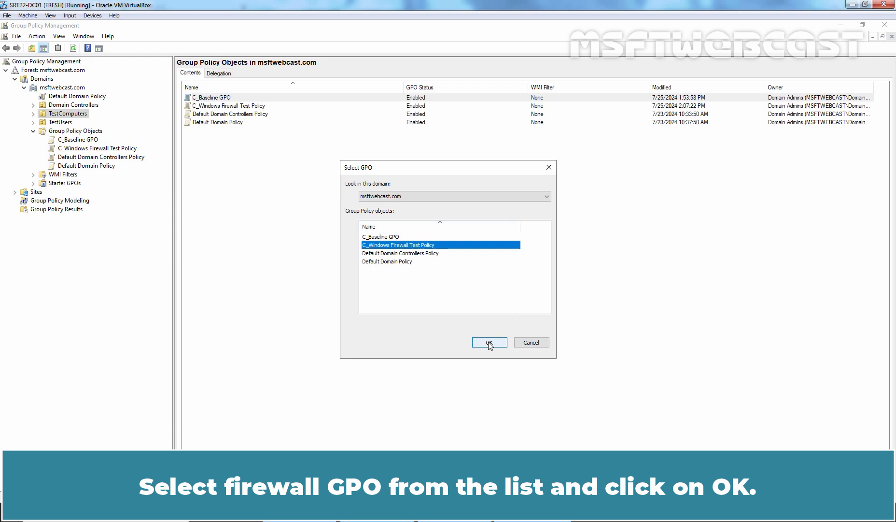
pyautogui.click(489, 342)
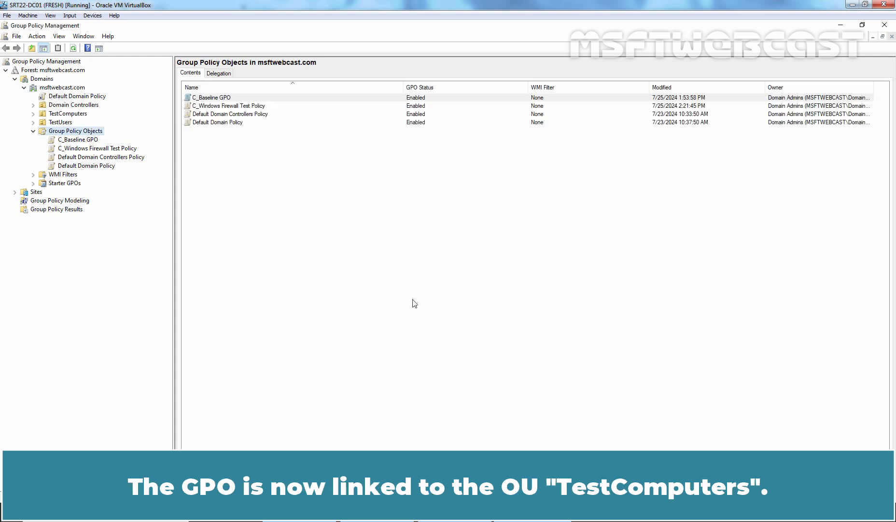
pyautogui.click(33, 113)
pyautogui.write('cmd')
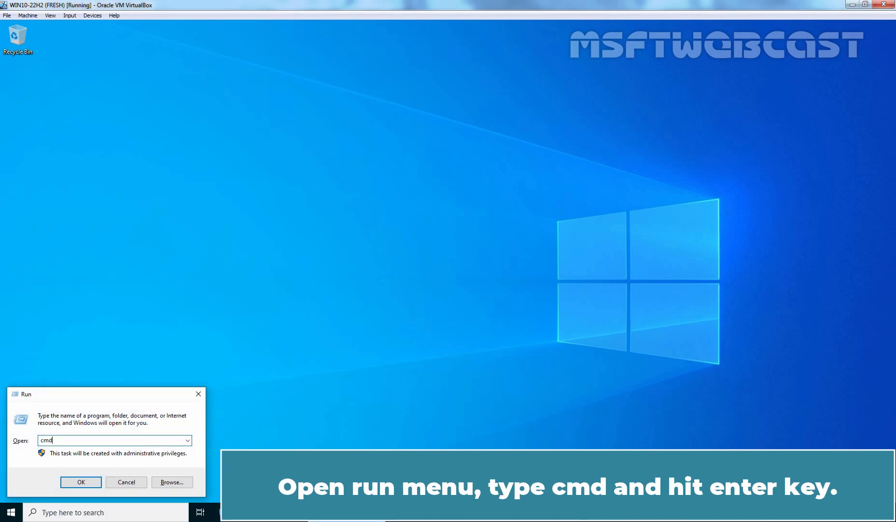
# Run gpupdate /force in Command Prompt so the policy refresh reports success
pyautogui.press('Return')
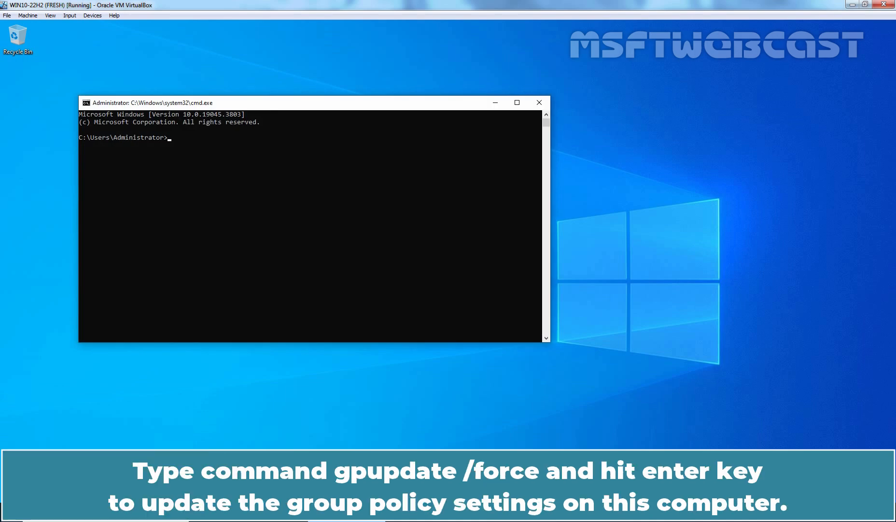
pyautogui.write('gpupdate')
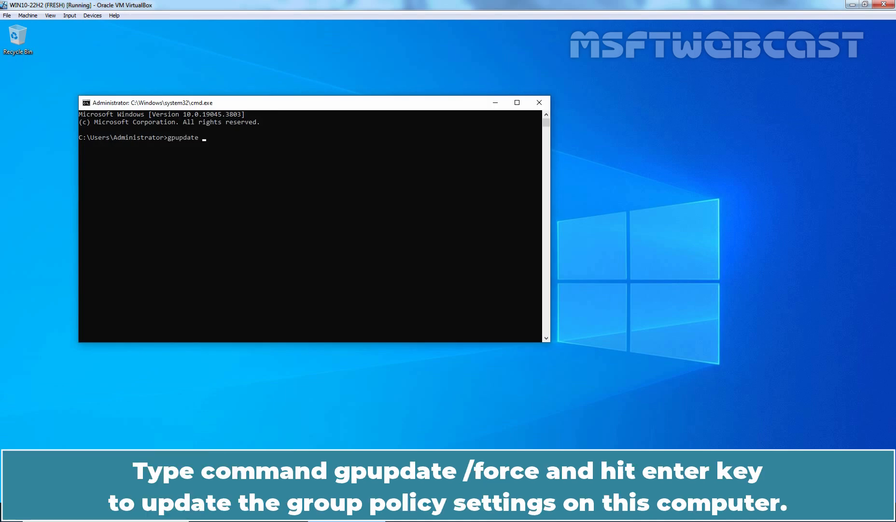
pyautogui.press('Return')
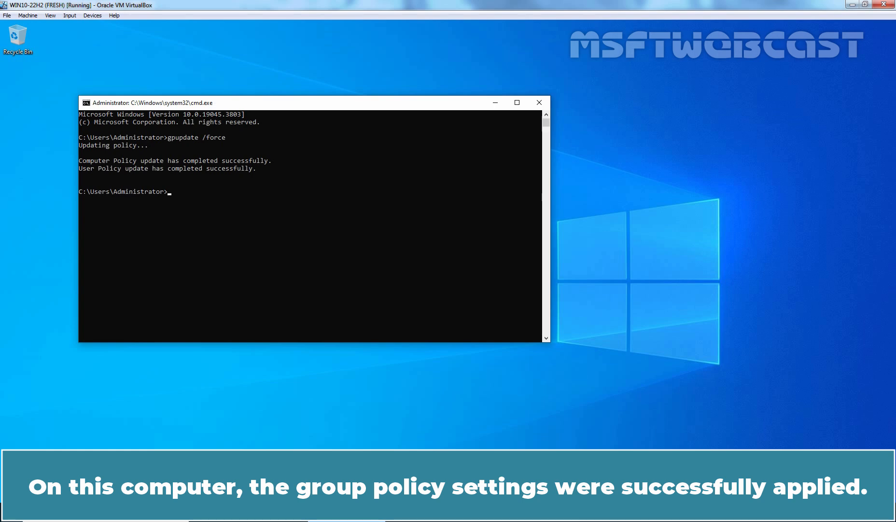
# Bring up the Windows Defender Firewall panel via firewall.cpl, showing the domain network On
pyautogui.write('firewall.cpl')
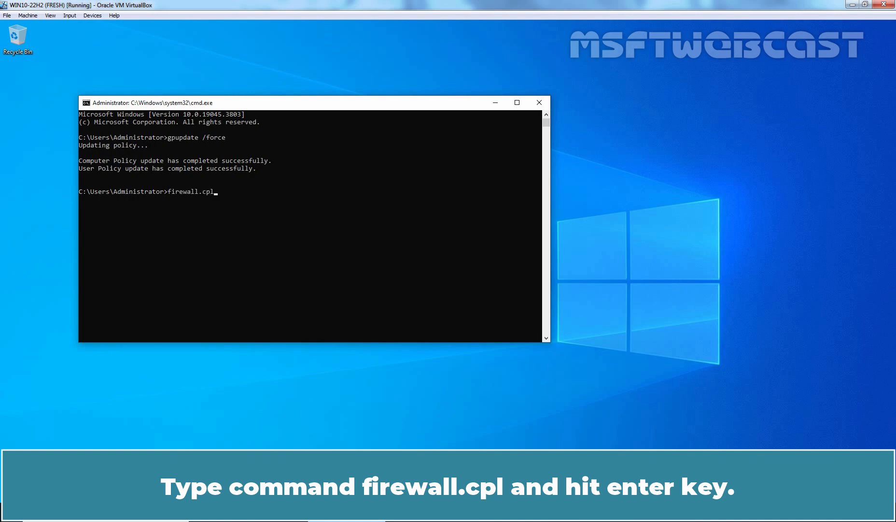
pyautogui.press('Return')
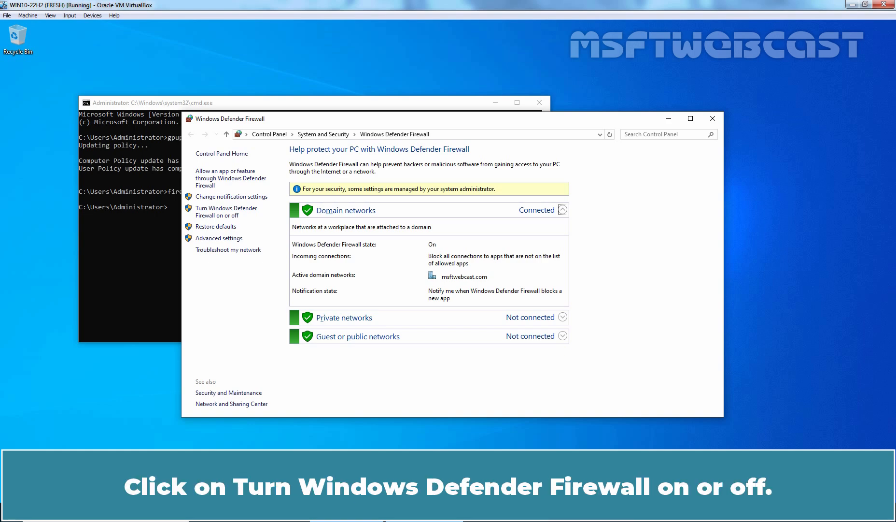
pyautogui.moveTo(226, 212)
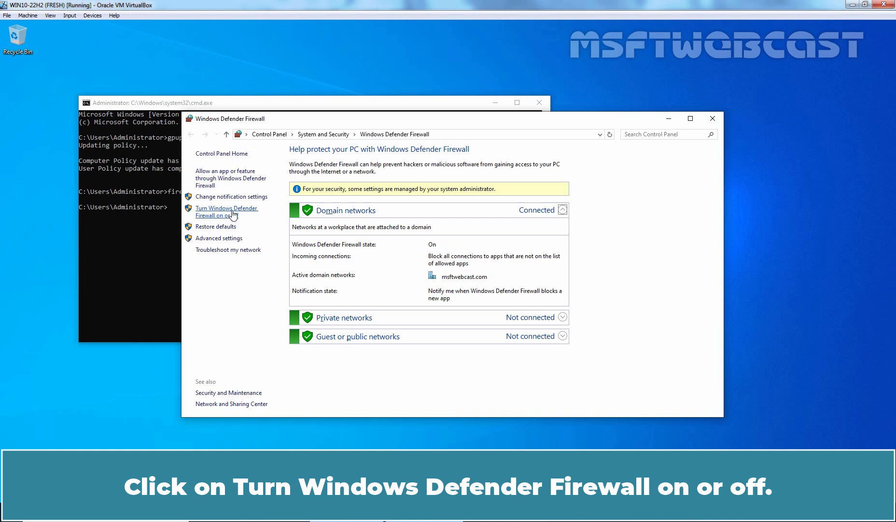
pyautogui.click(226, 211)
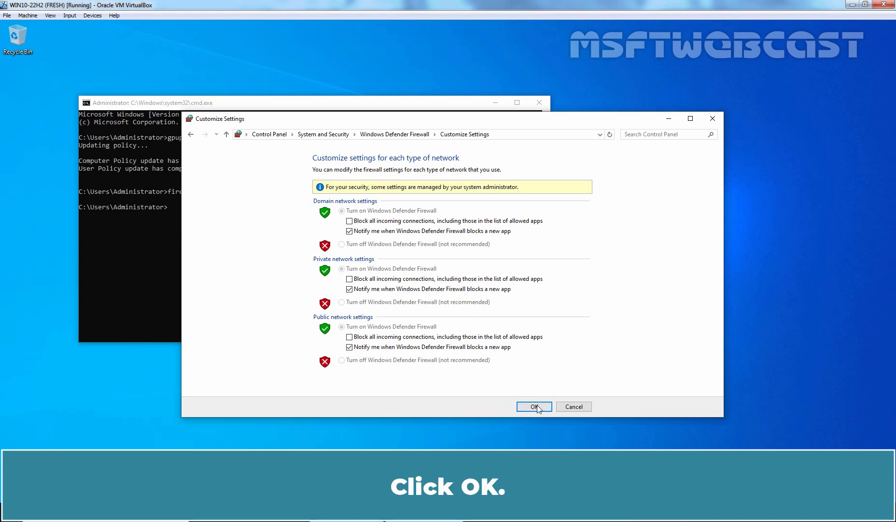
pyautogui.click(533, 405)
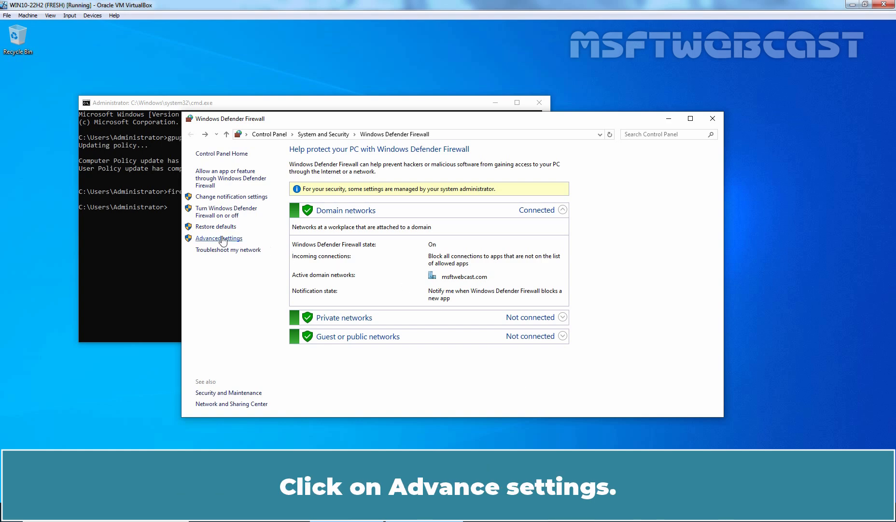
# Verify inbound rule Allow Custom Port 7891 for DC shows TCP local port 7891
pyautogui.click(219, 237)
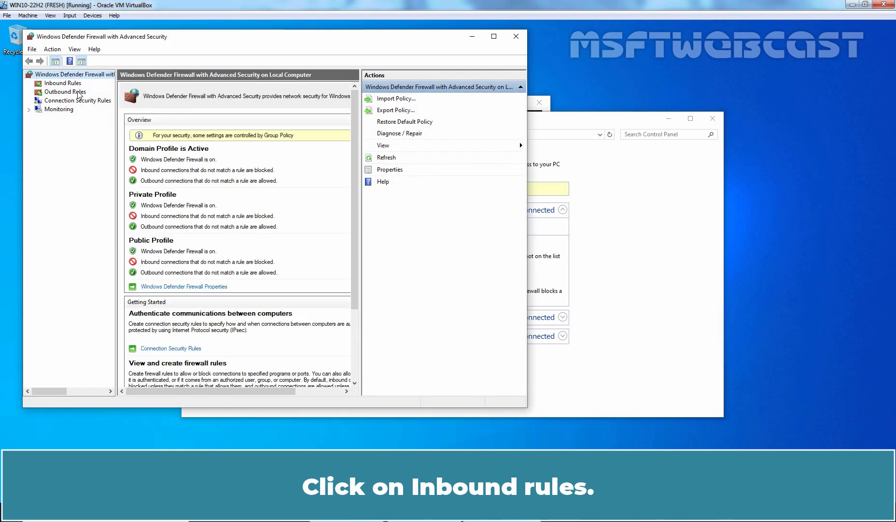
pyautogui.click(62, 83)
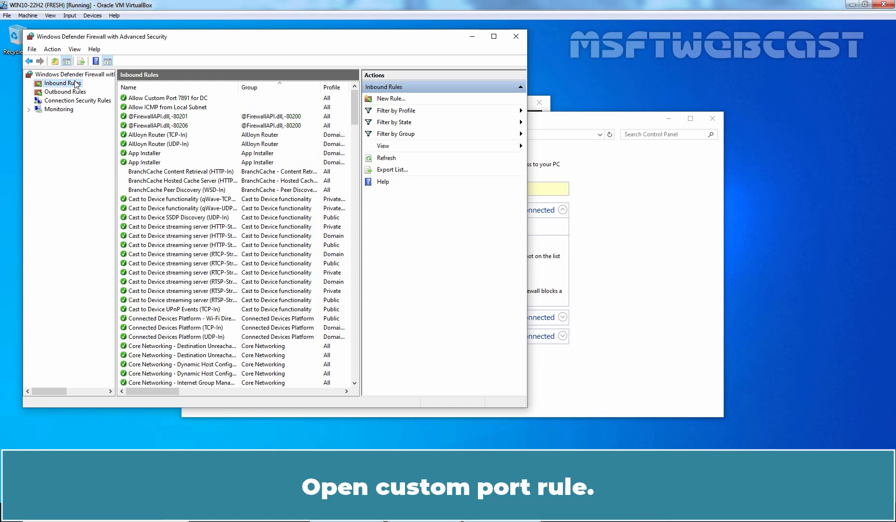
pyautogui.click(163, 98)
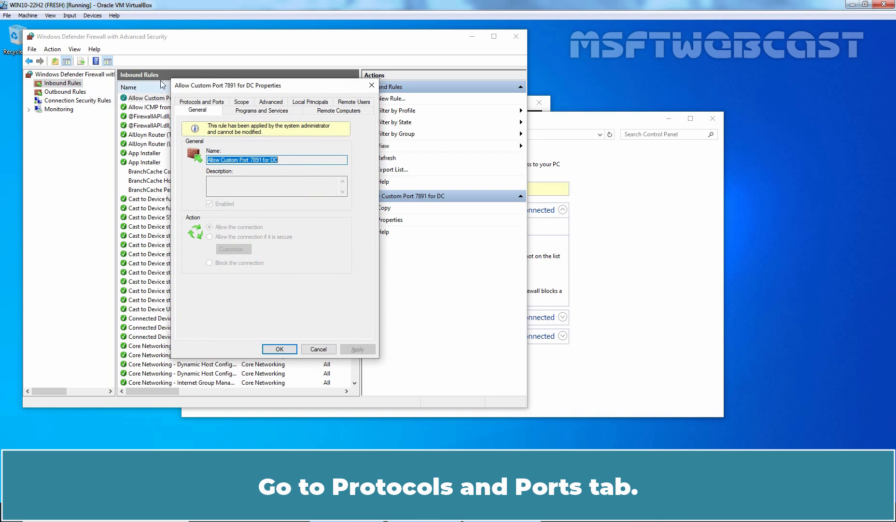
pyautogui.click(202, 110)
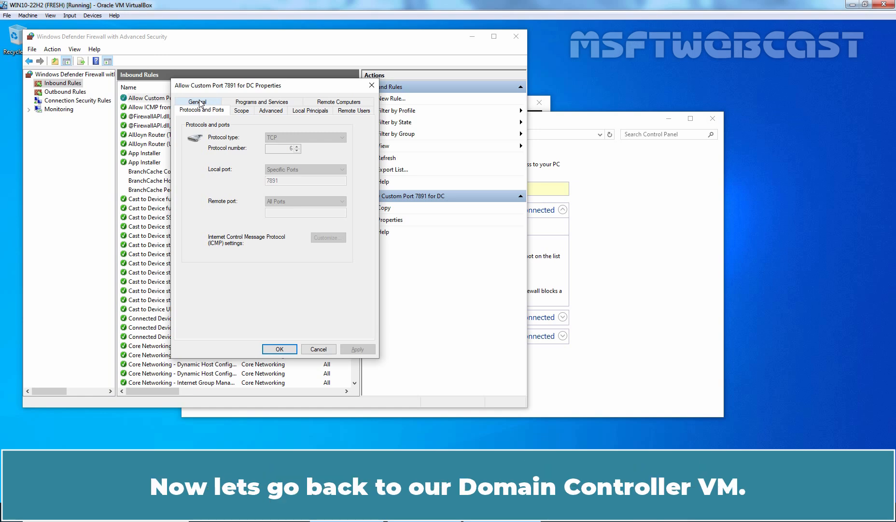
pyautogui.moveTo(90, 187)
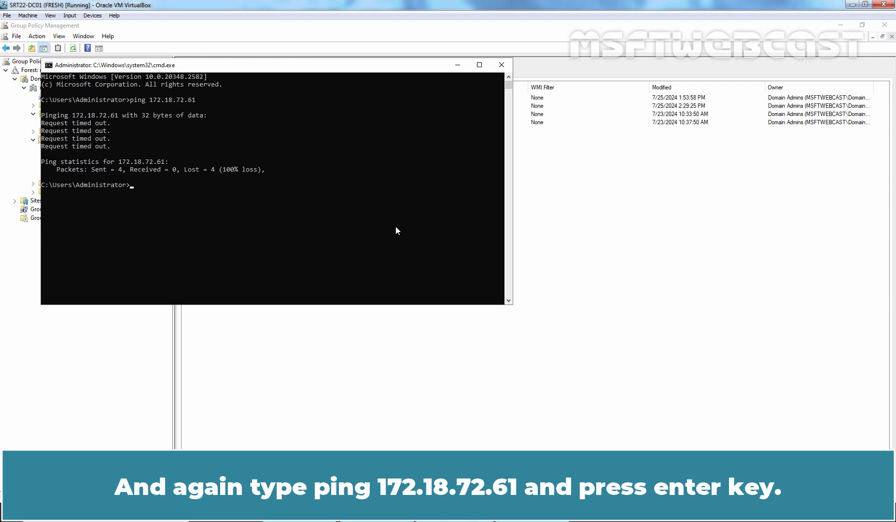
# Ping 172.18.72.61 from the domain controller and get replies back
pyautogui.write('ping 172.18.72.61')
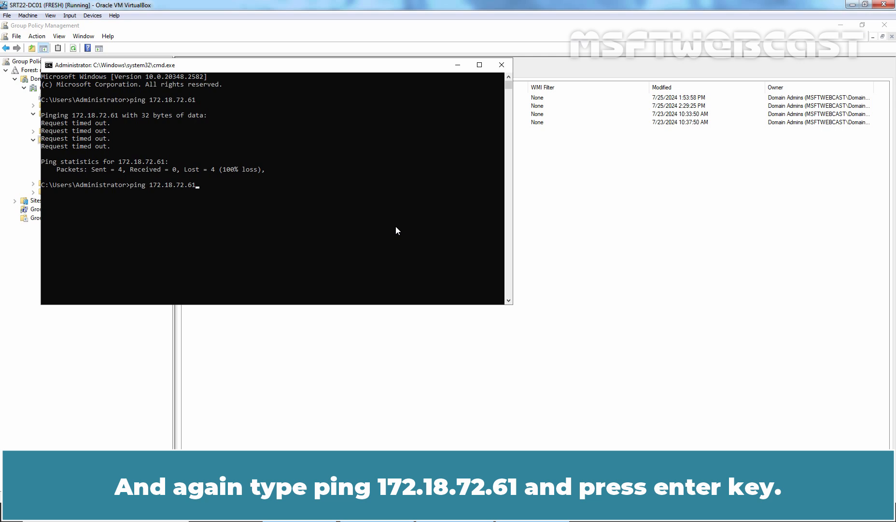
pyautogui.press('Return')
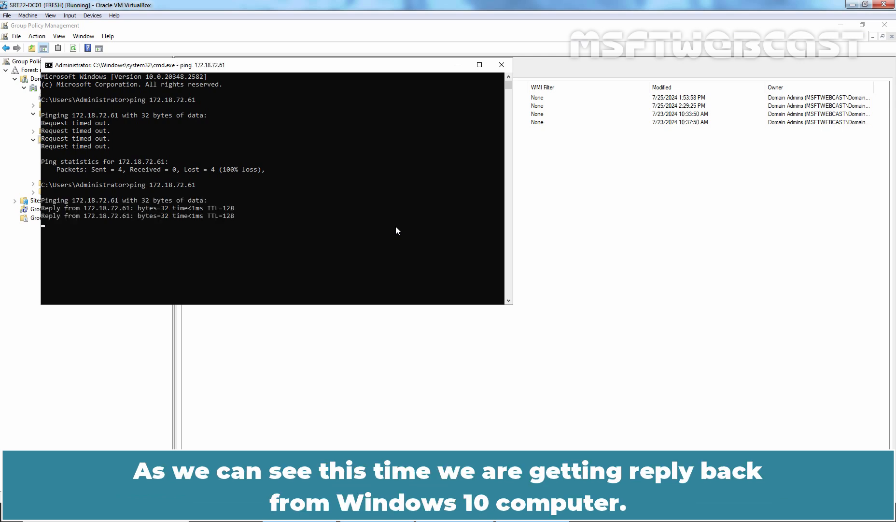